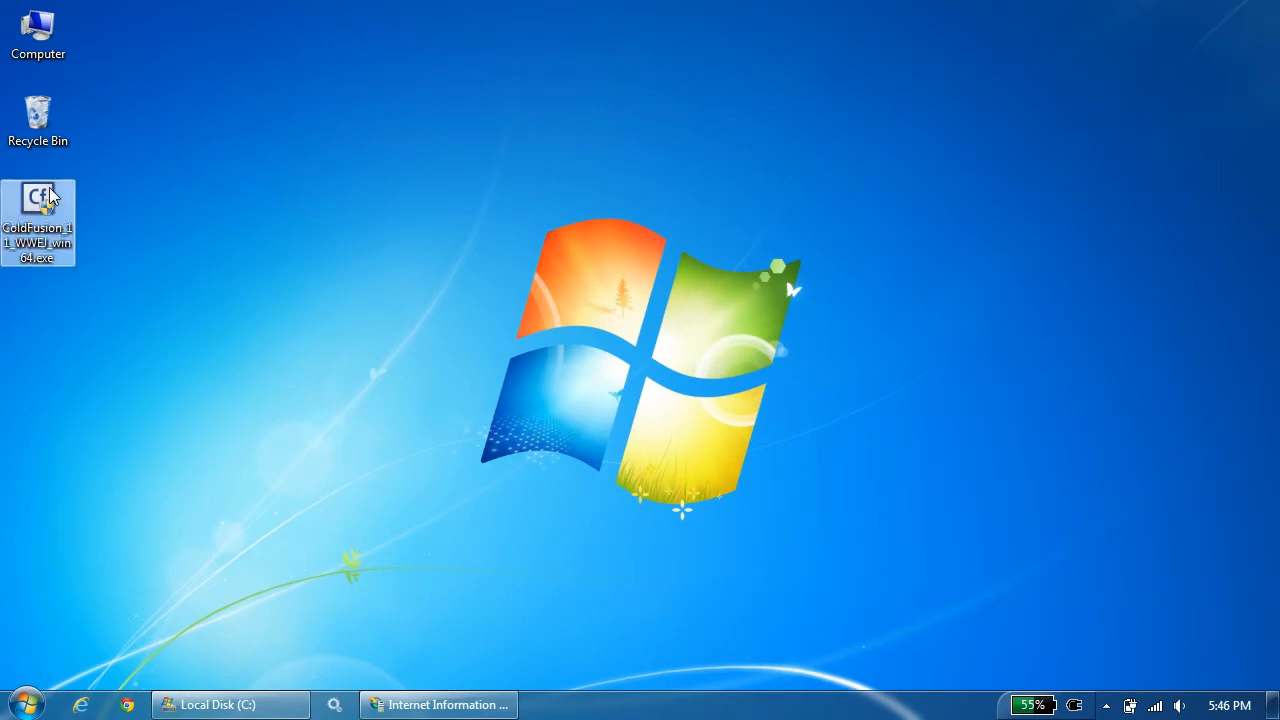
Launch the ColdFusion 11 installer from its desktop icon.
double_click(38, 204)
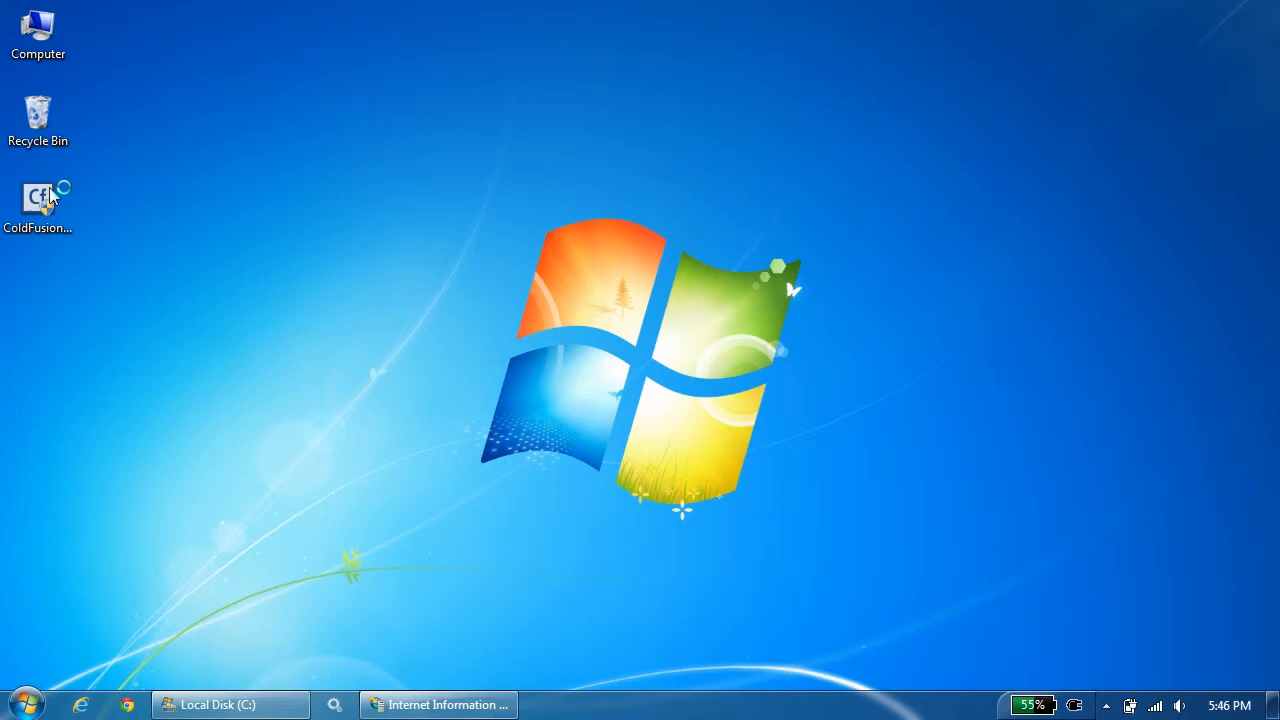
double_click(38, 200)
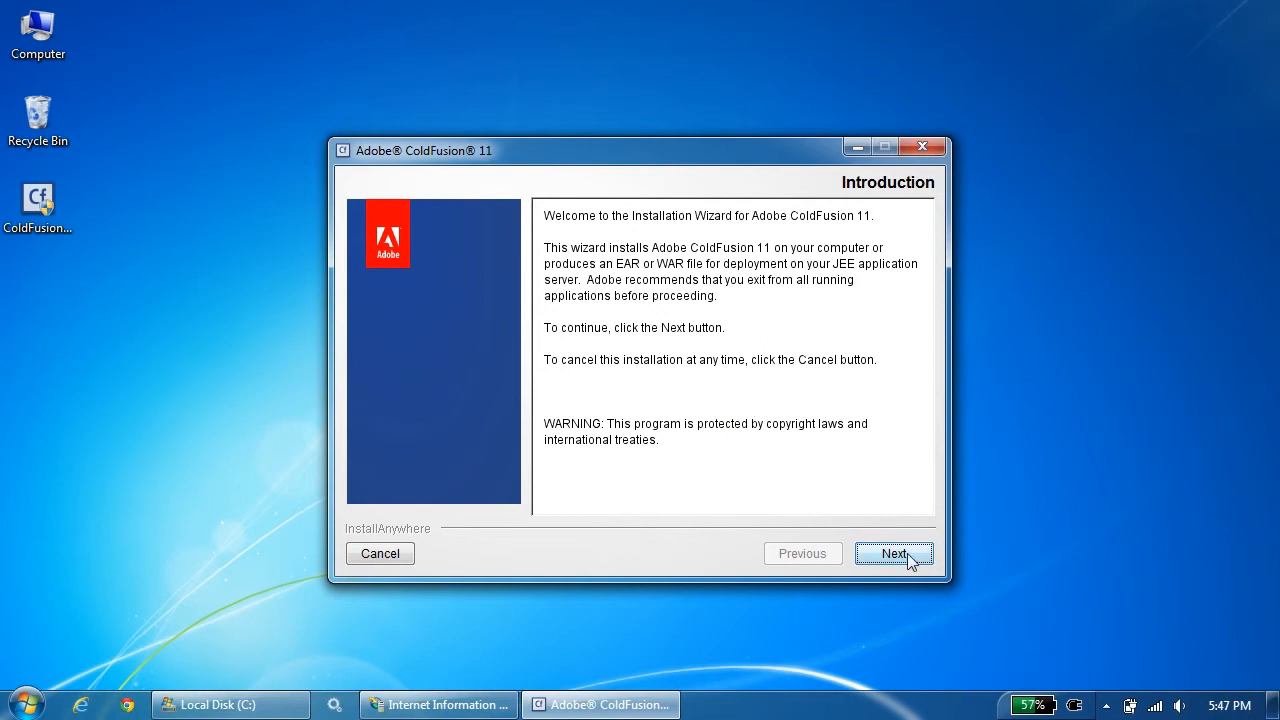
Move past the welcome page and accept the license agreement terms.
click(892, 552)
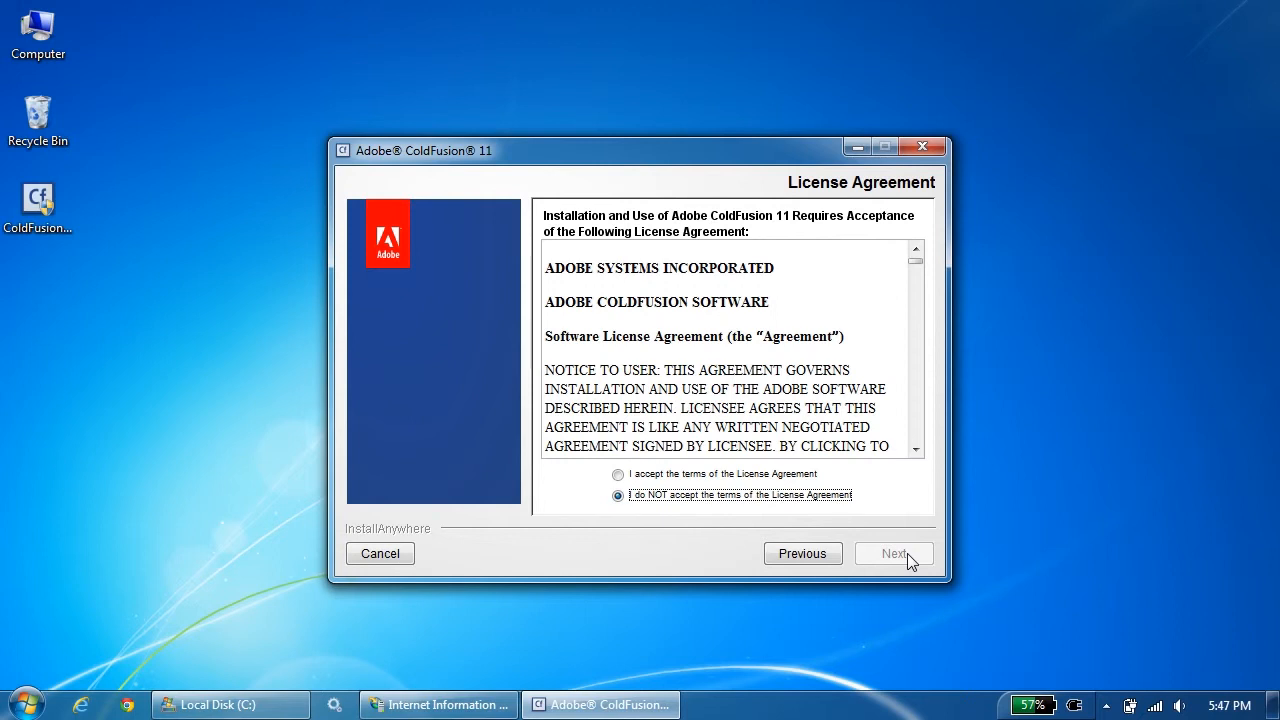
mouse_move(764, 476)
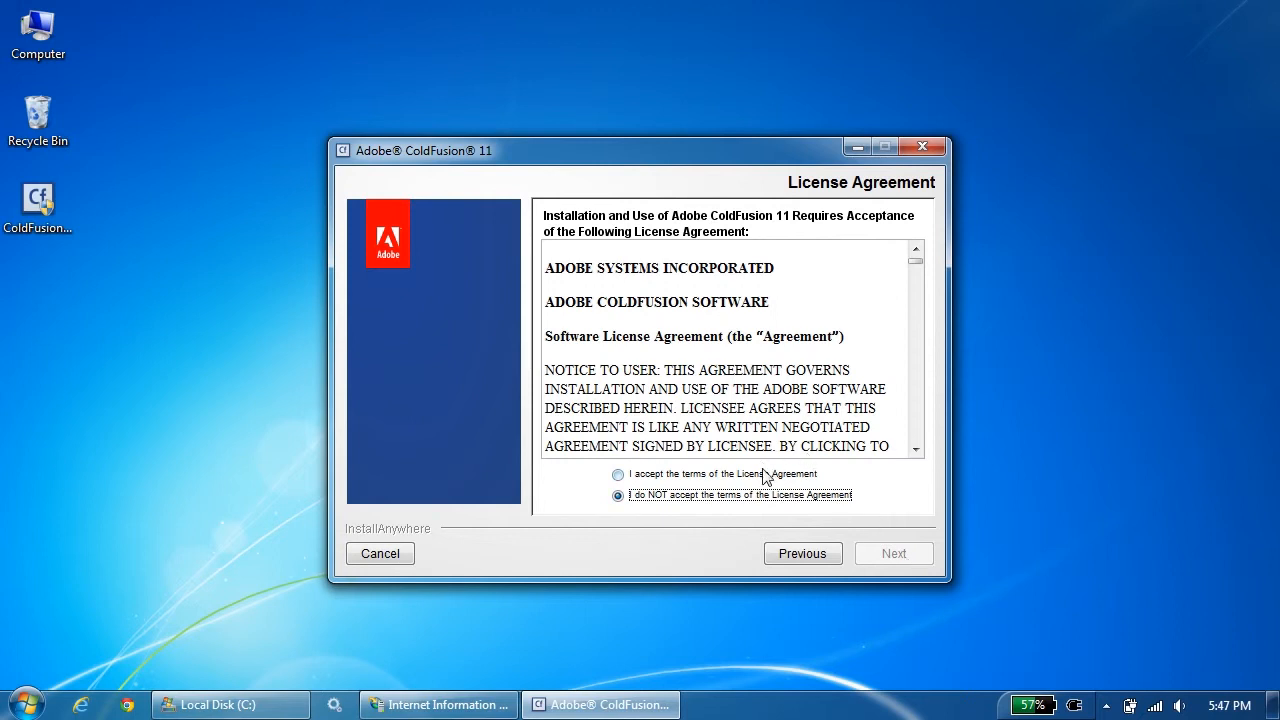
click(892, 552)
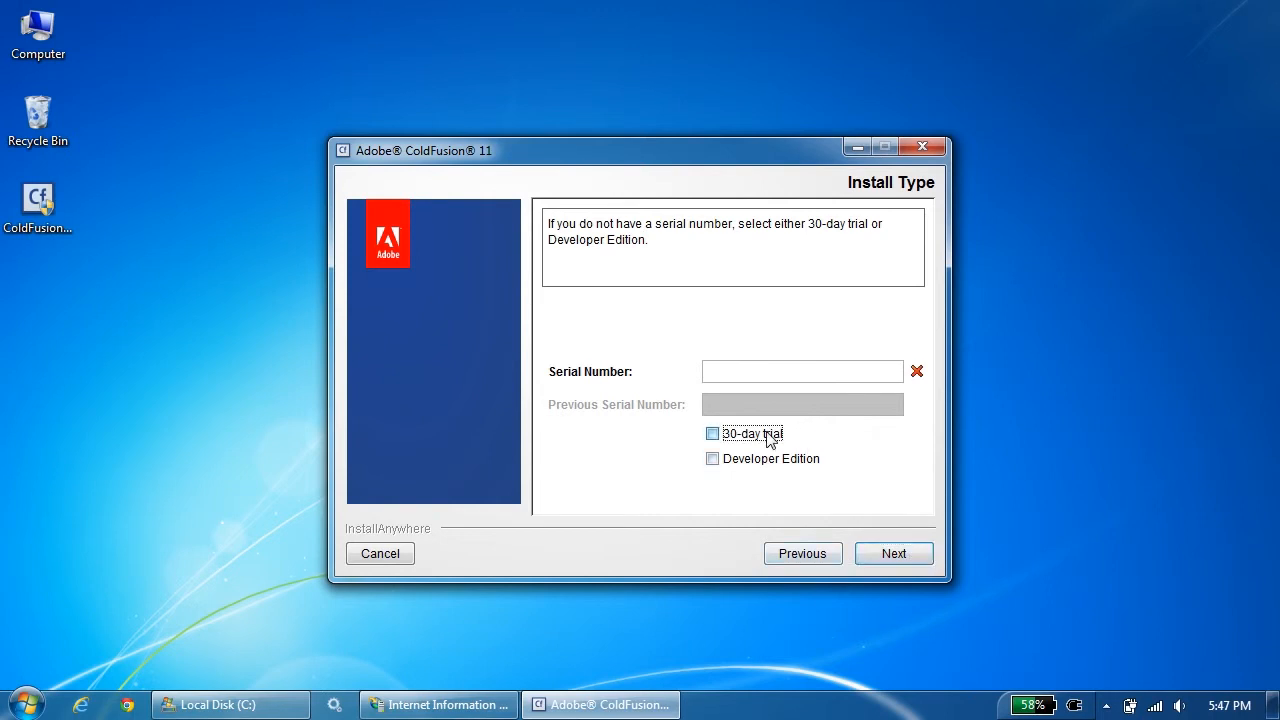
Choose the 30-day trial install type, keeping standalone server configuration.
click(892, 552)
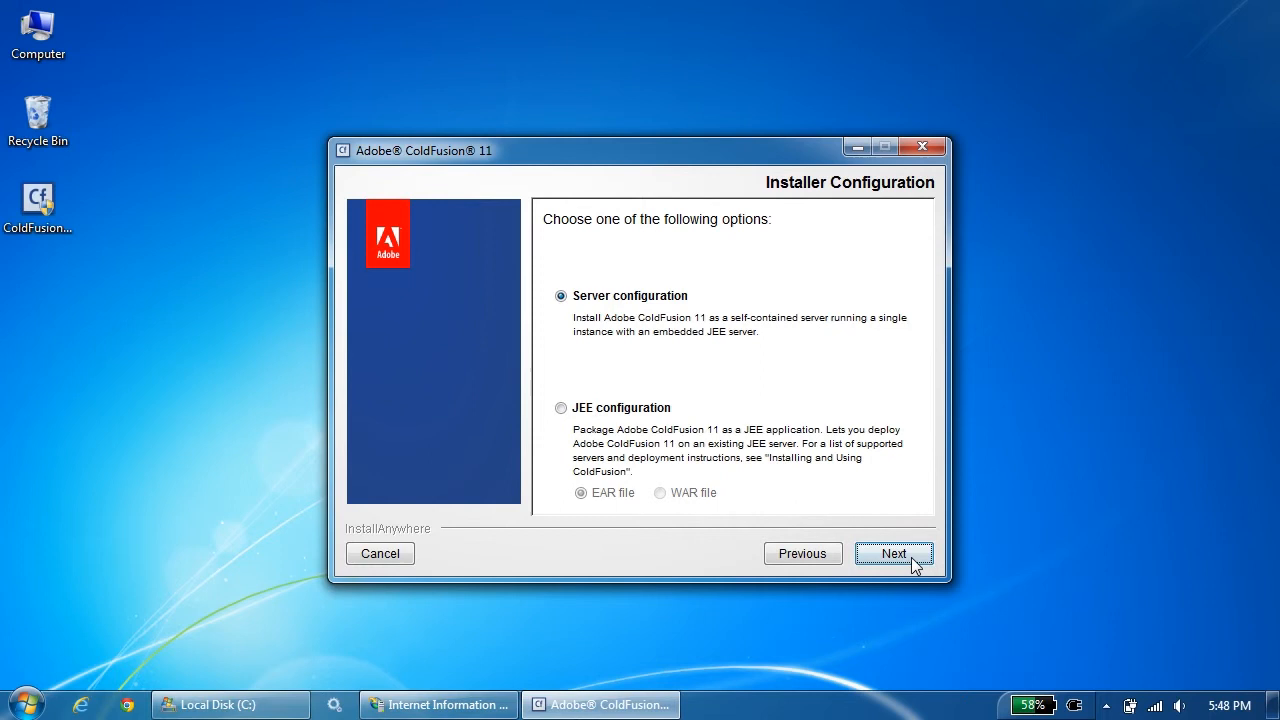
Continue with server configuration and select the Production Profile on the server profile page.
click(892, 552)
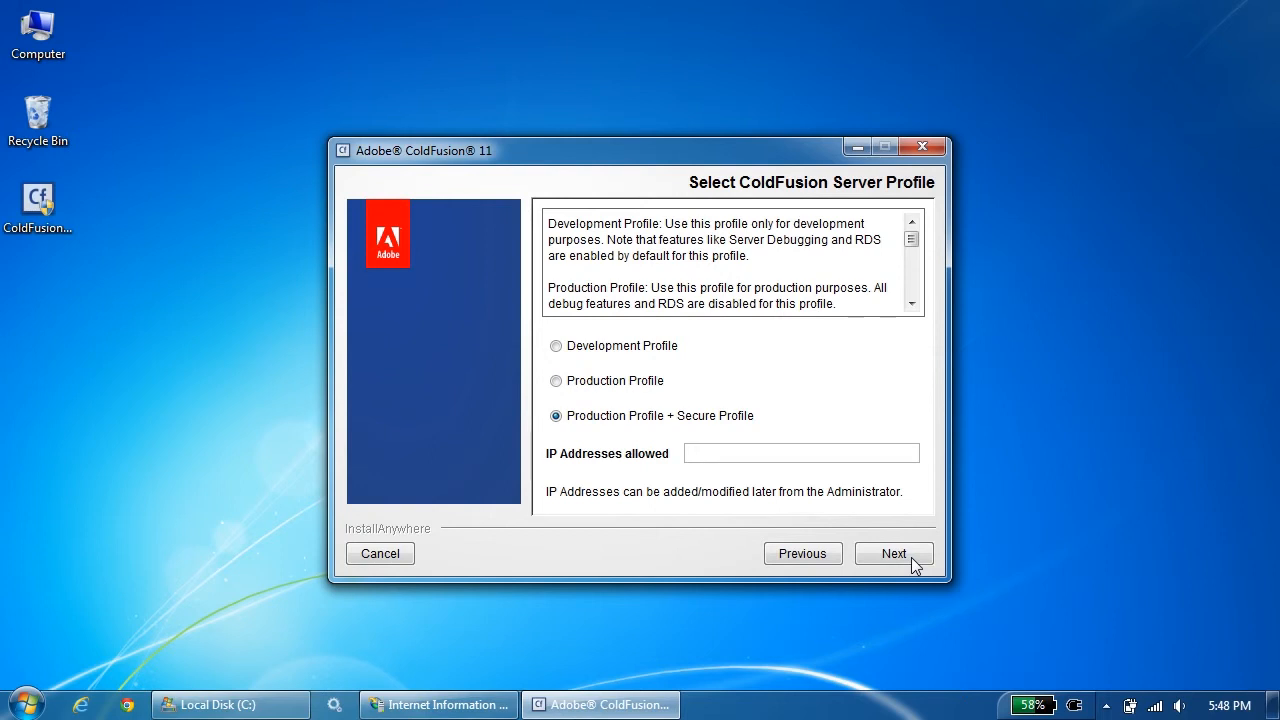
mouse_move(764, 348)
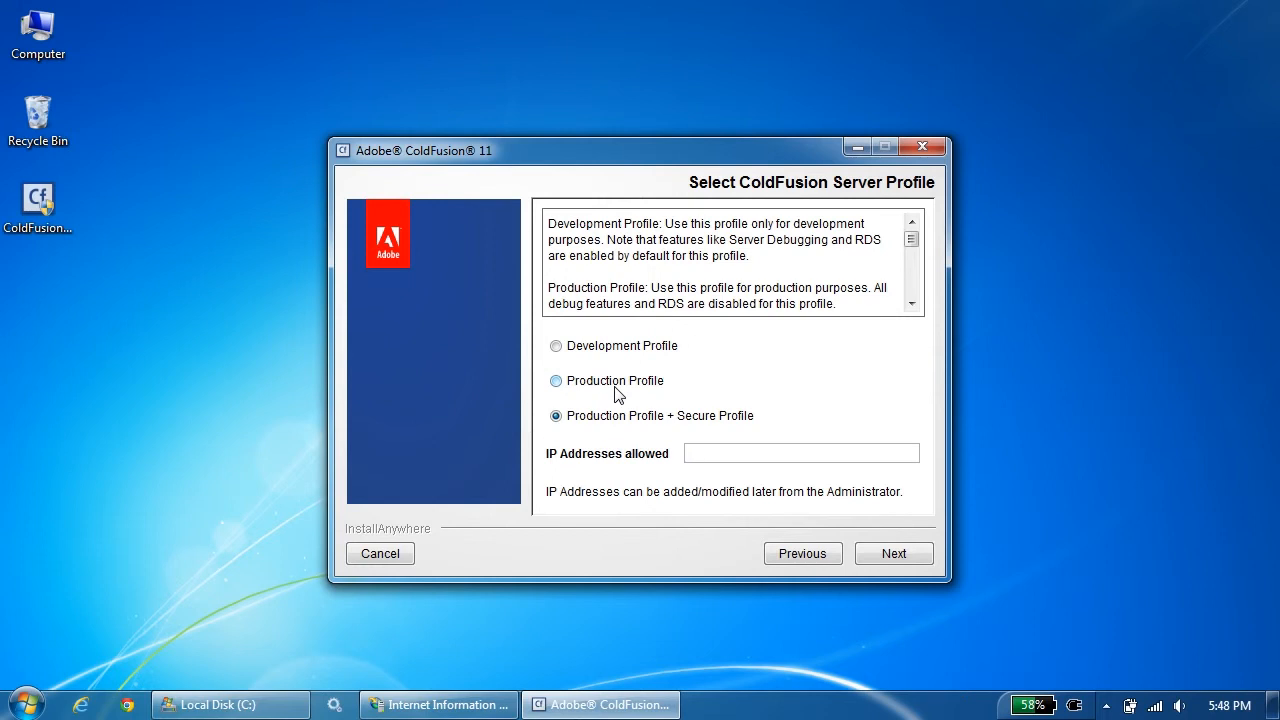
click(556, 380)
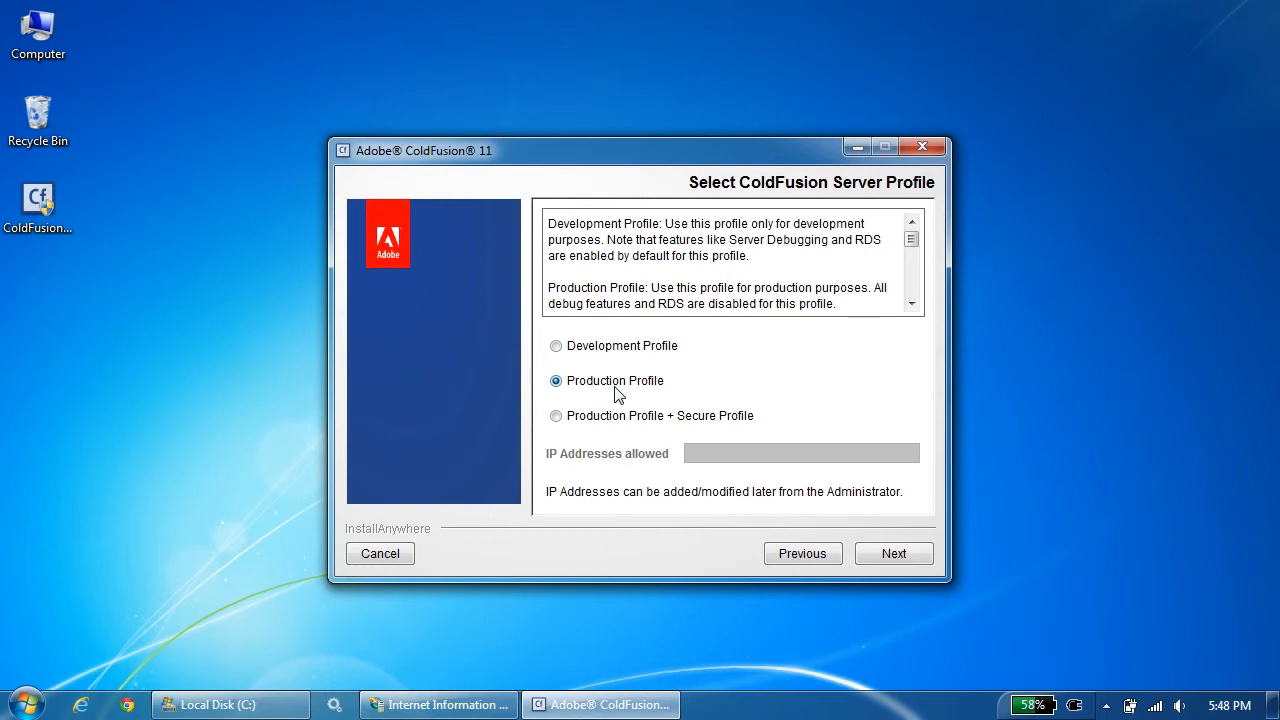
mouse_move(596, 388)
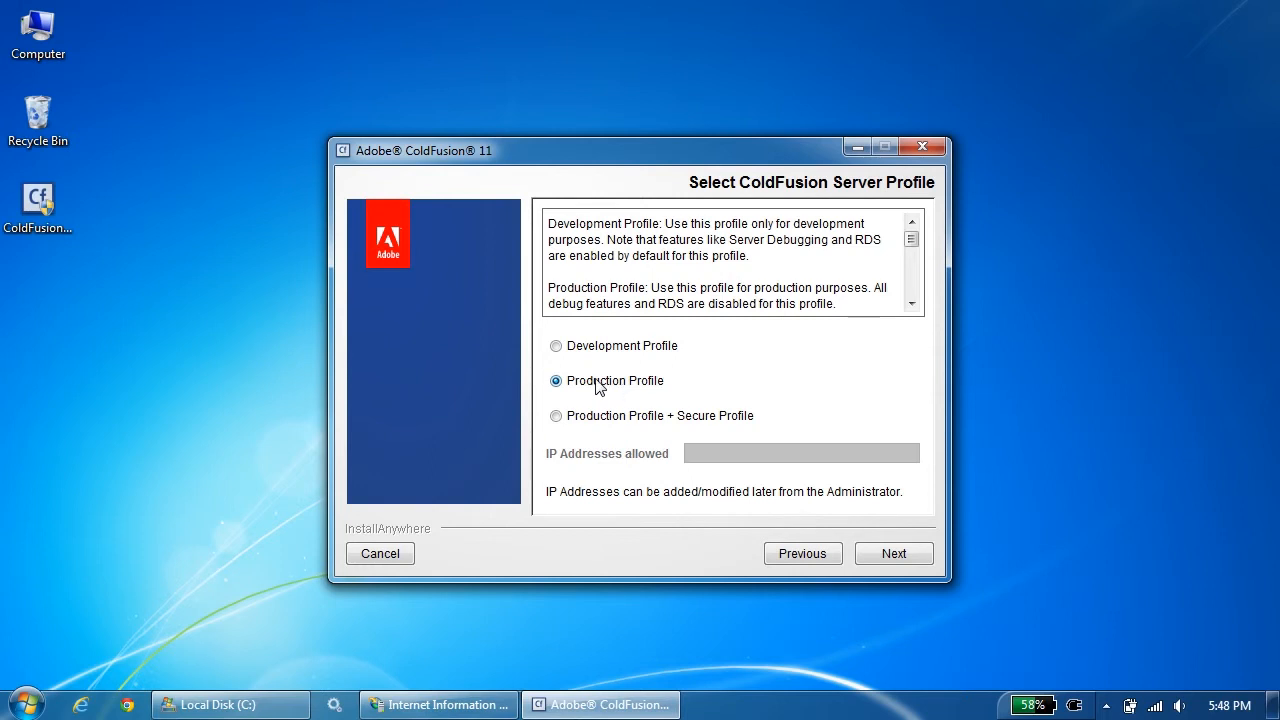
click(912, 304)
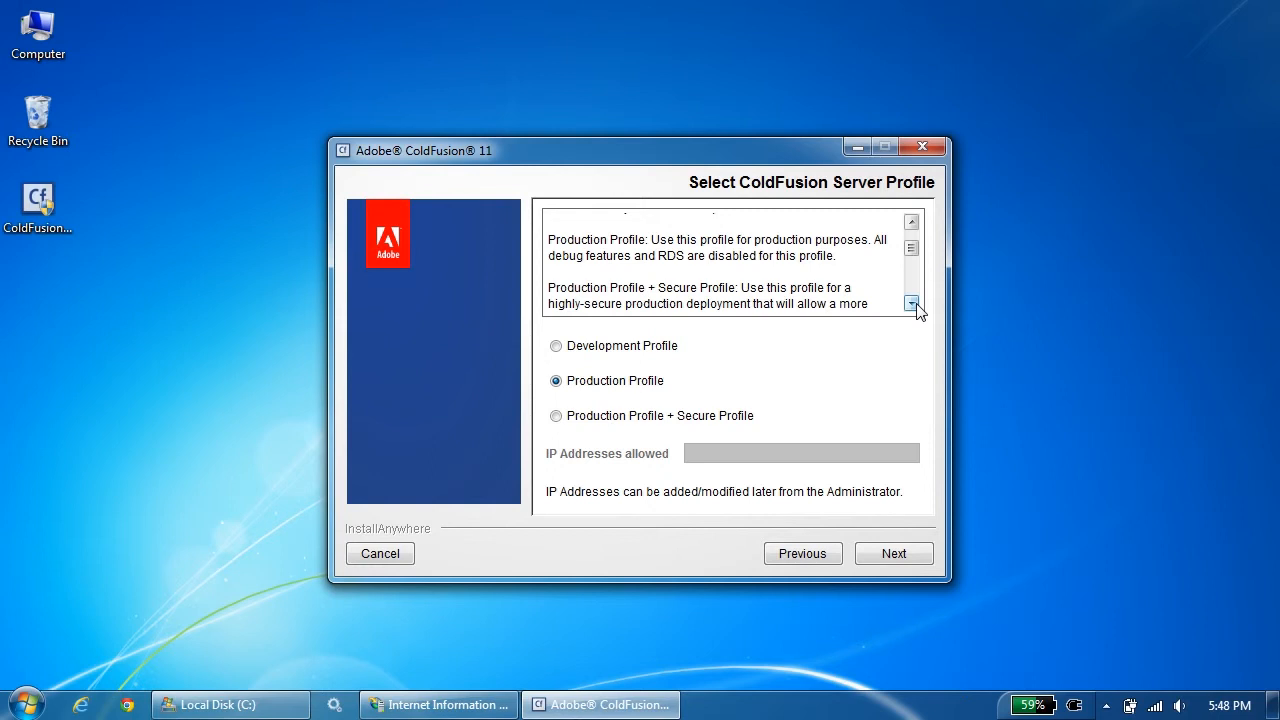
click(912, 304)
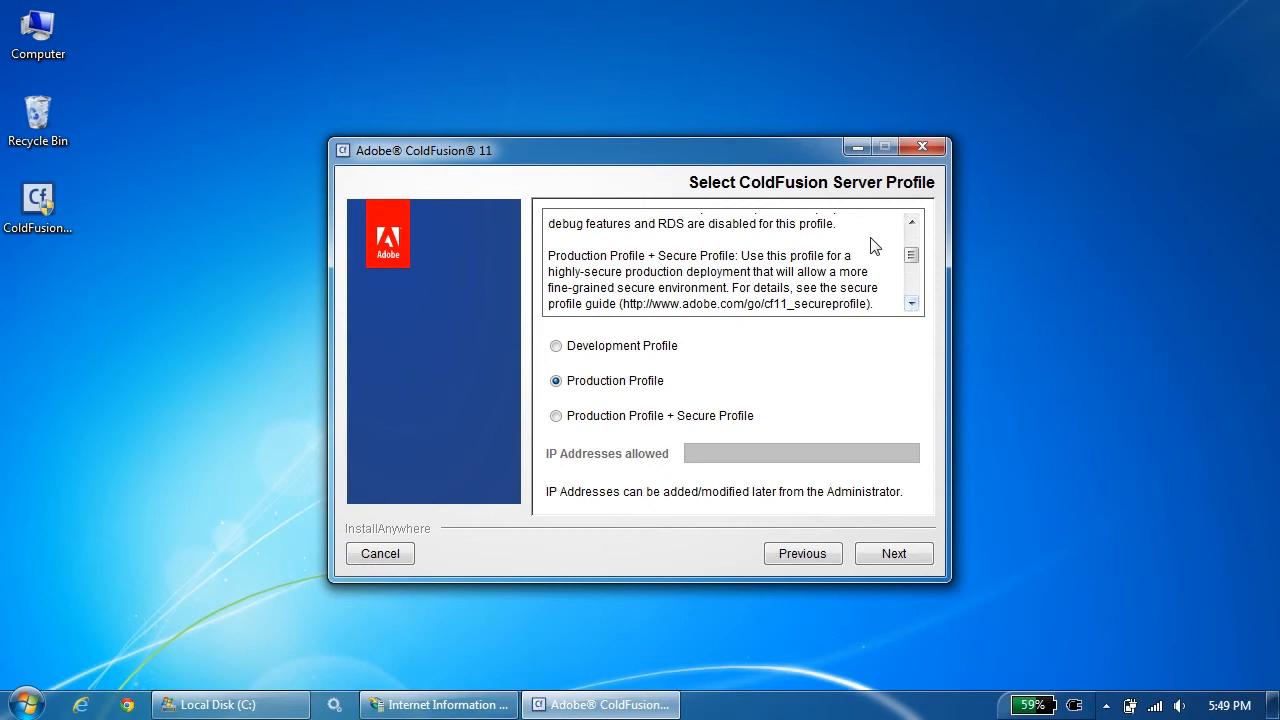
click(910, 224)
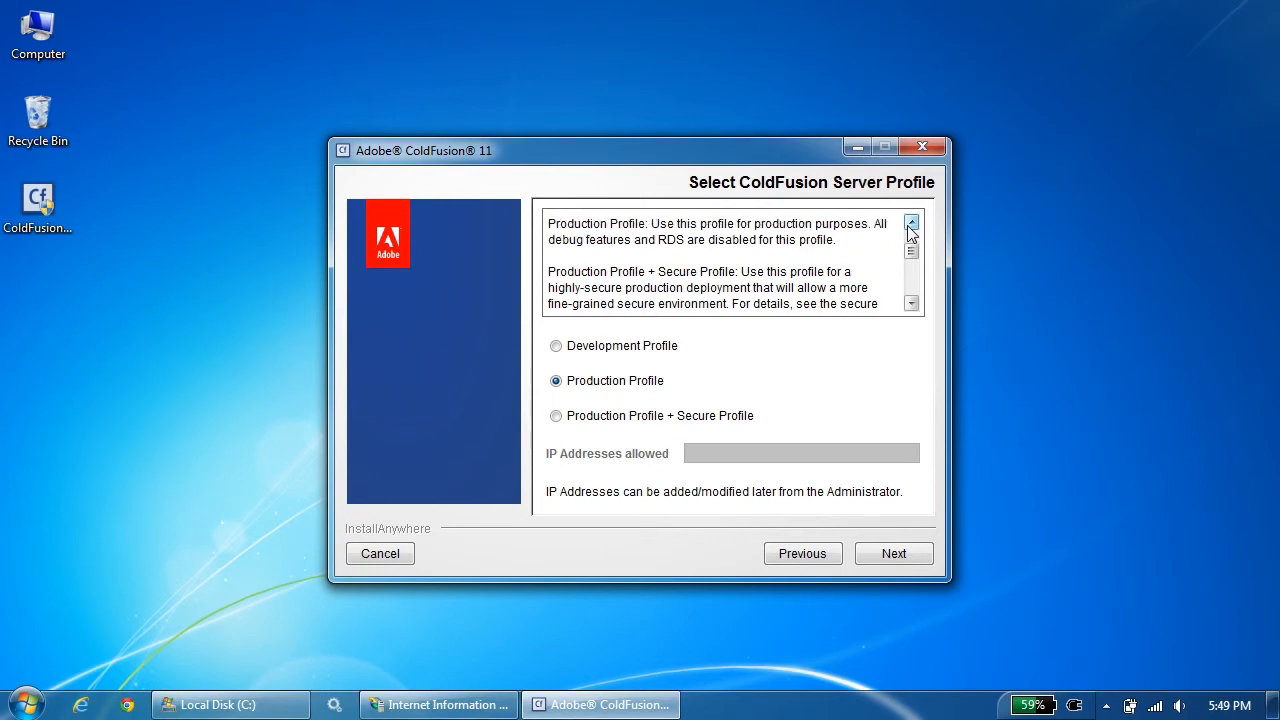
click(910, 224)
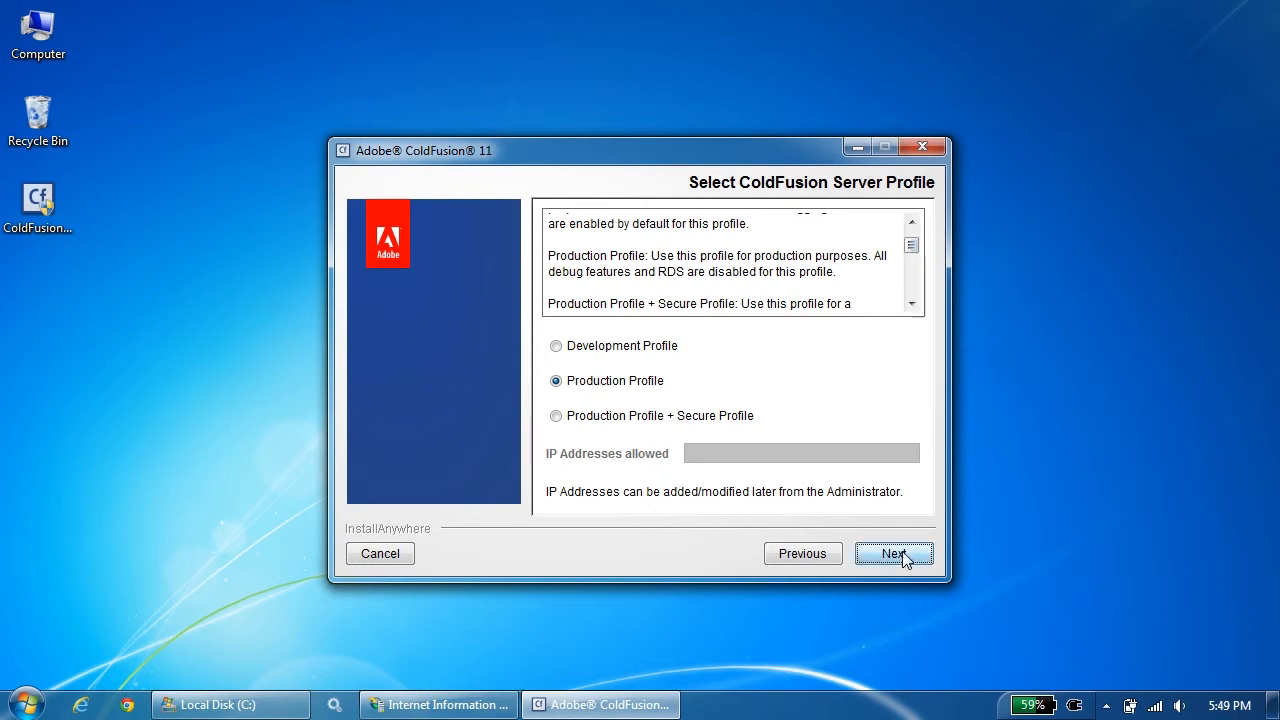
Confirm the Production Profile and keep the default sub-components, reaching the servlets page.
click(892, 552)
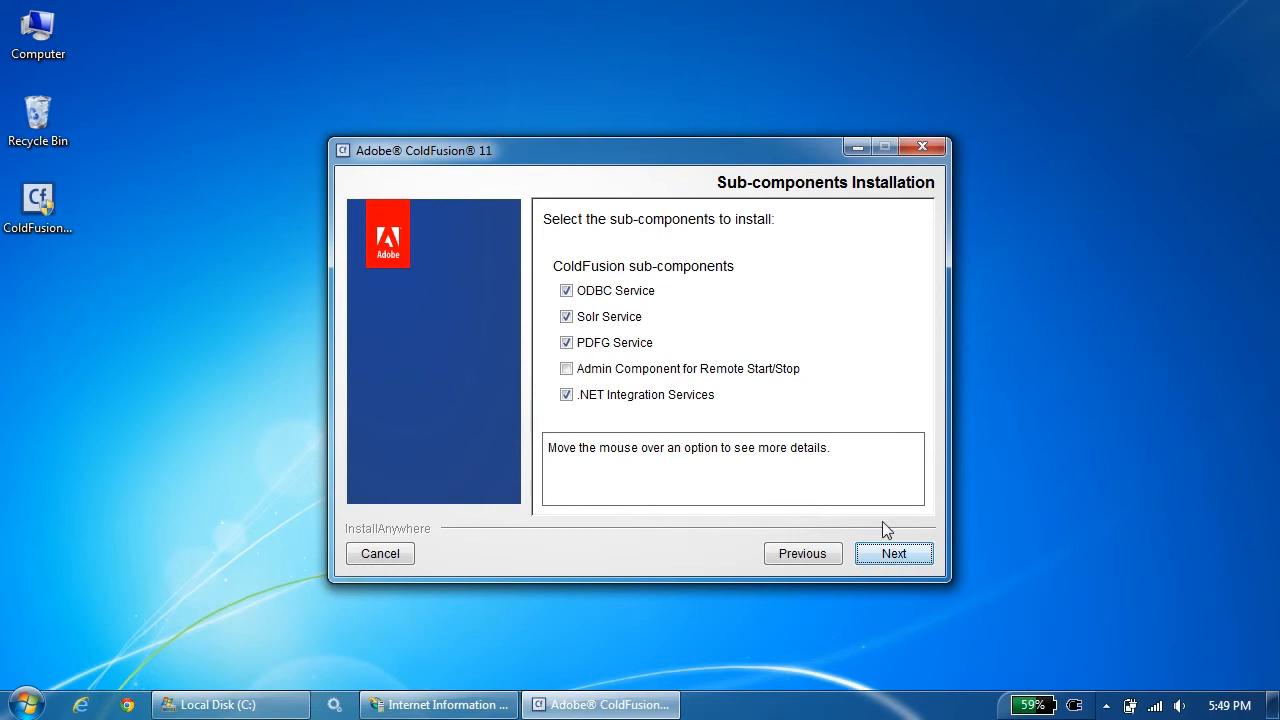
mouse_move(780, 394)
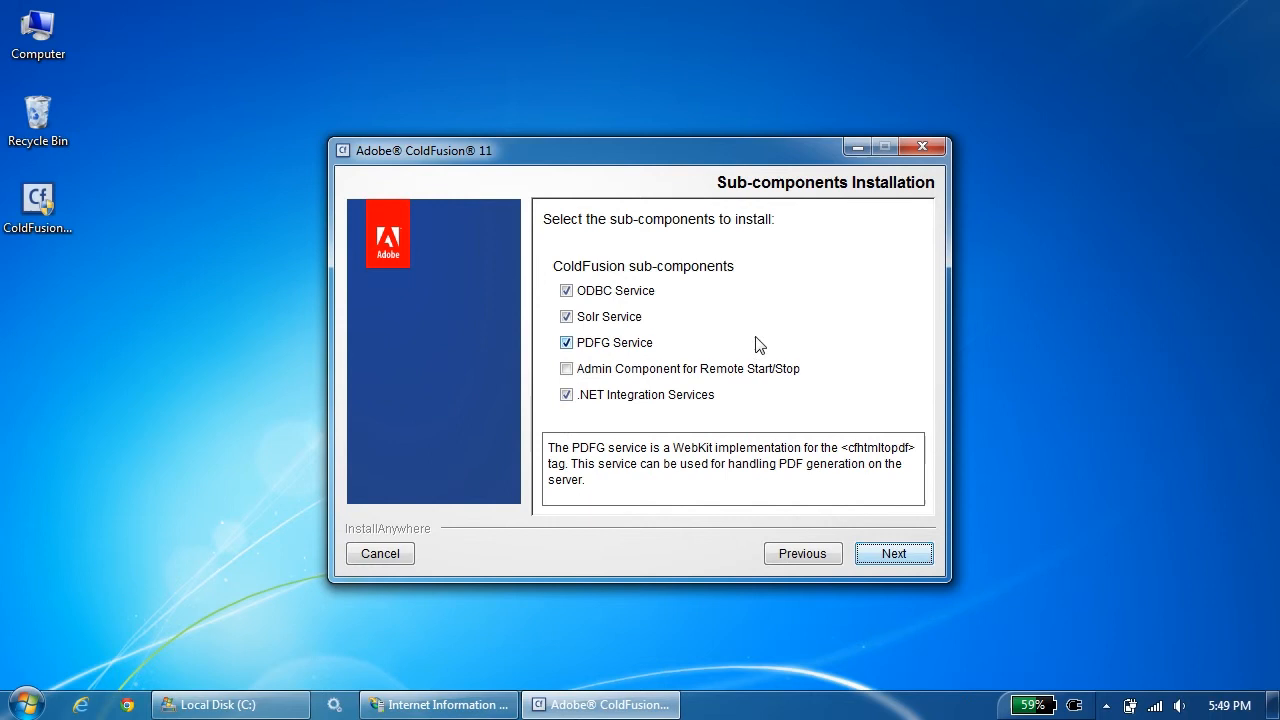
mouse_move(738, 360)
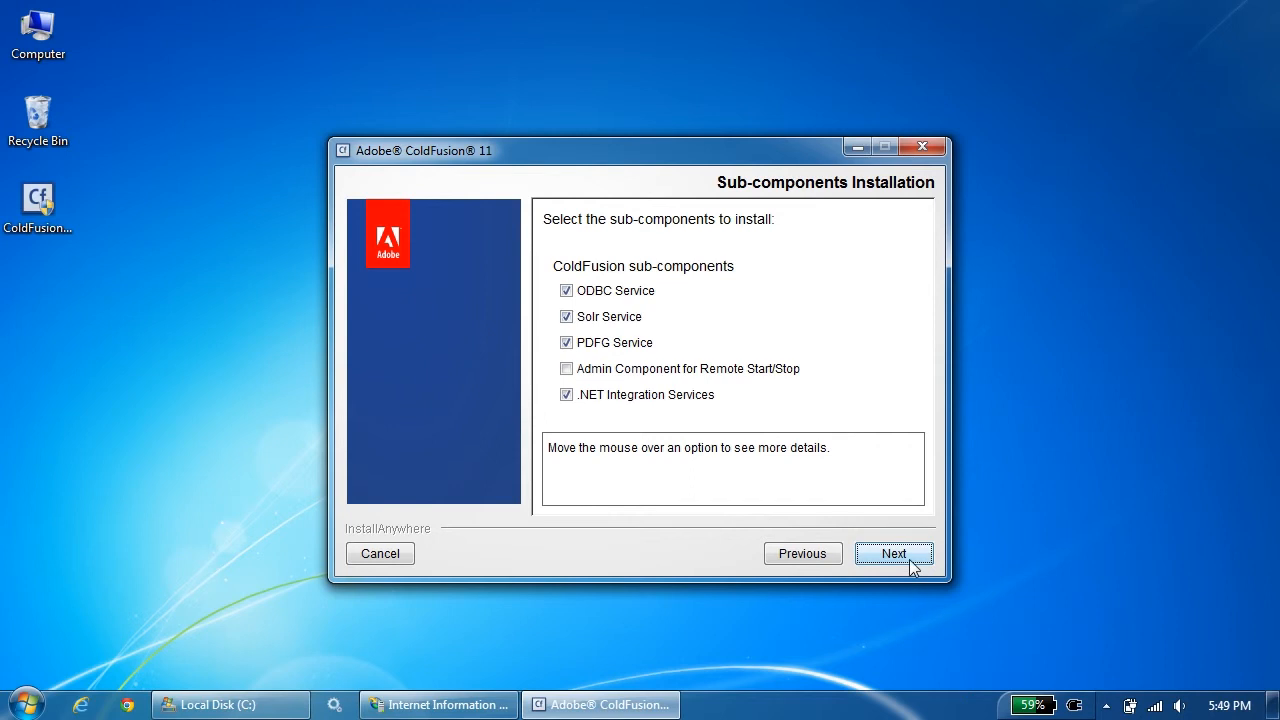
click(892, 552)
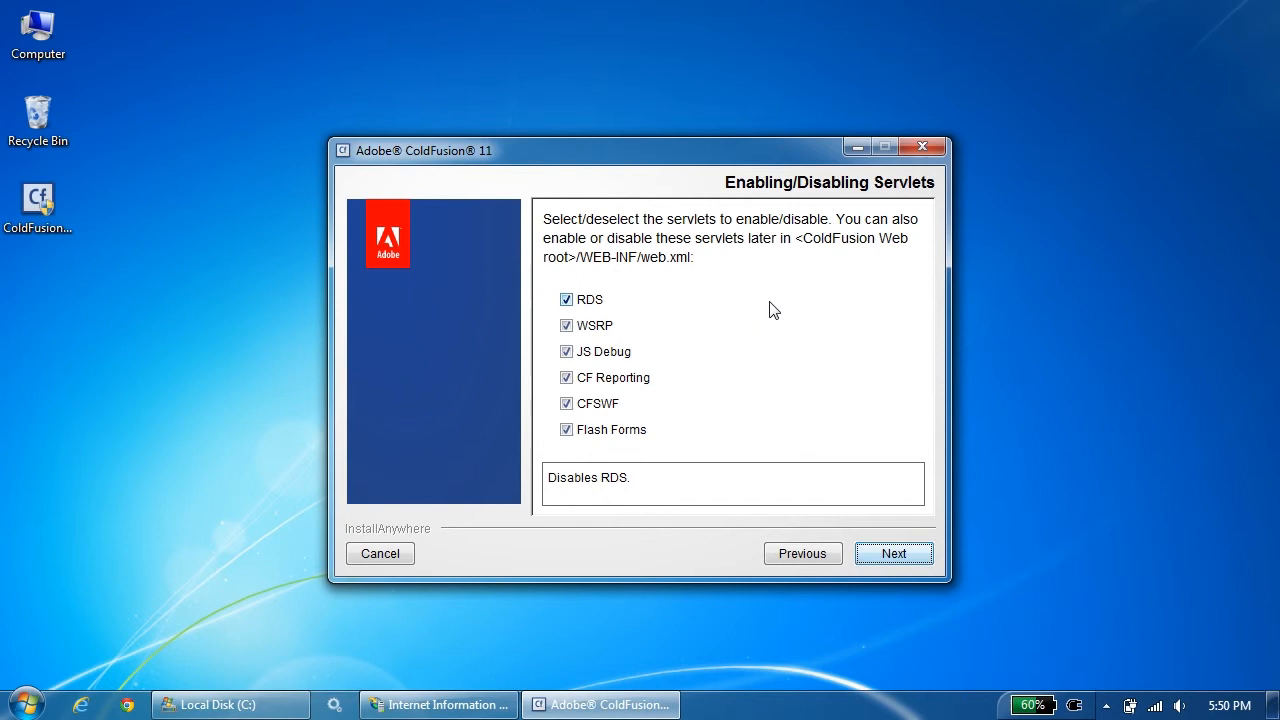
mouse_move(894, 552)
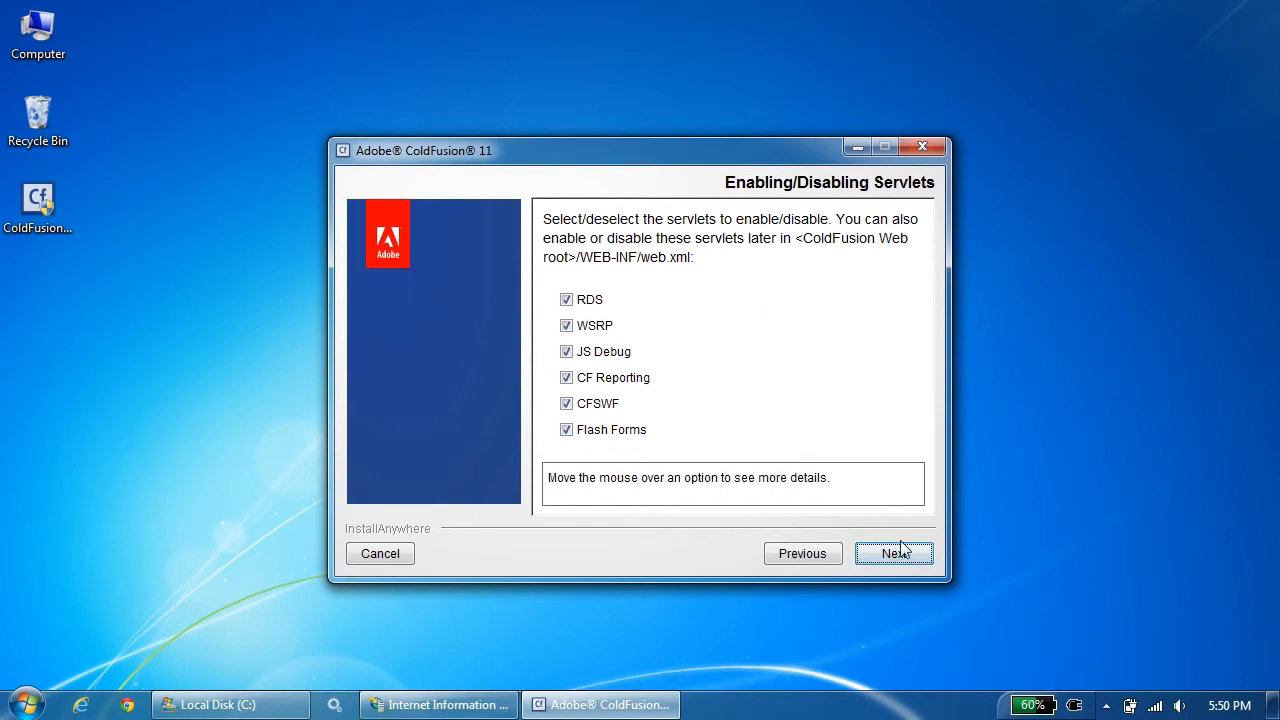
mouse_move(894, 552)
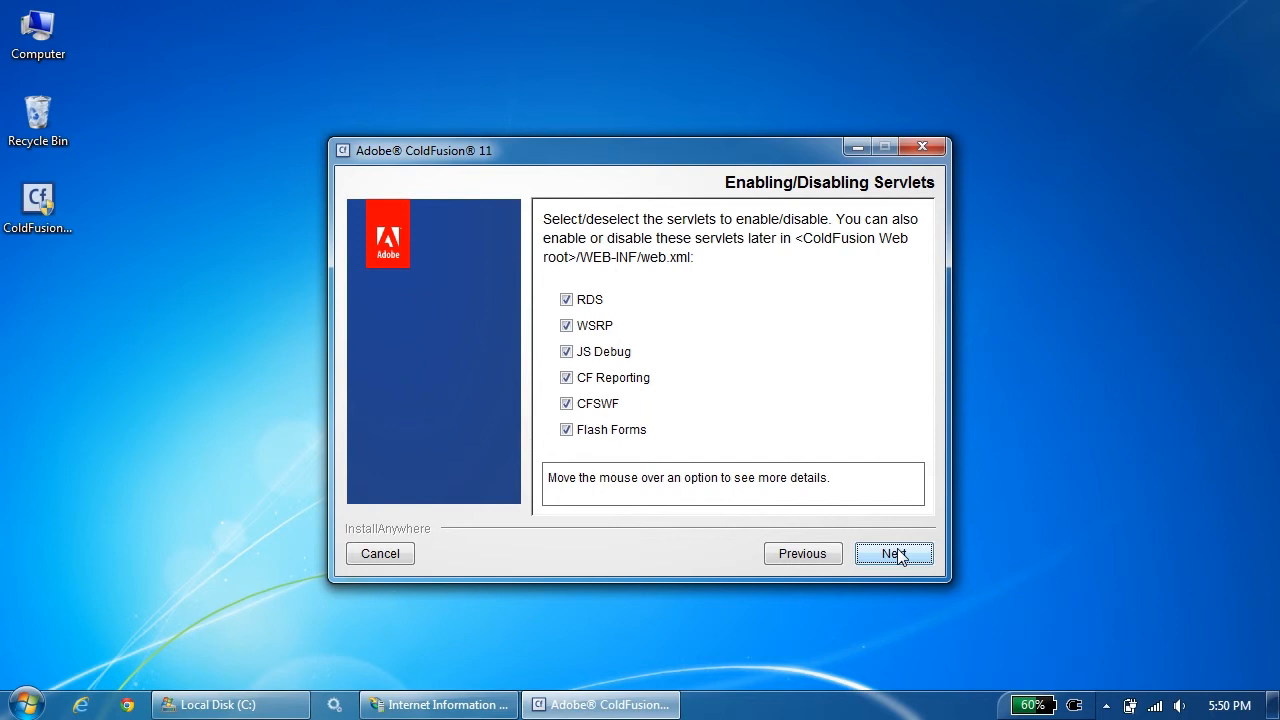
Keep all servlets enabled and leave remote add-on service access unchecked.
click(892, 552)
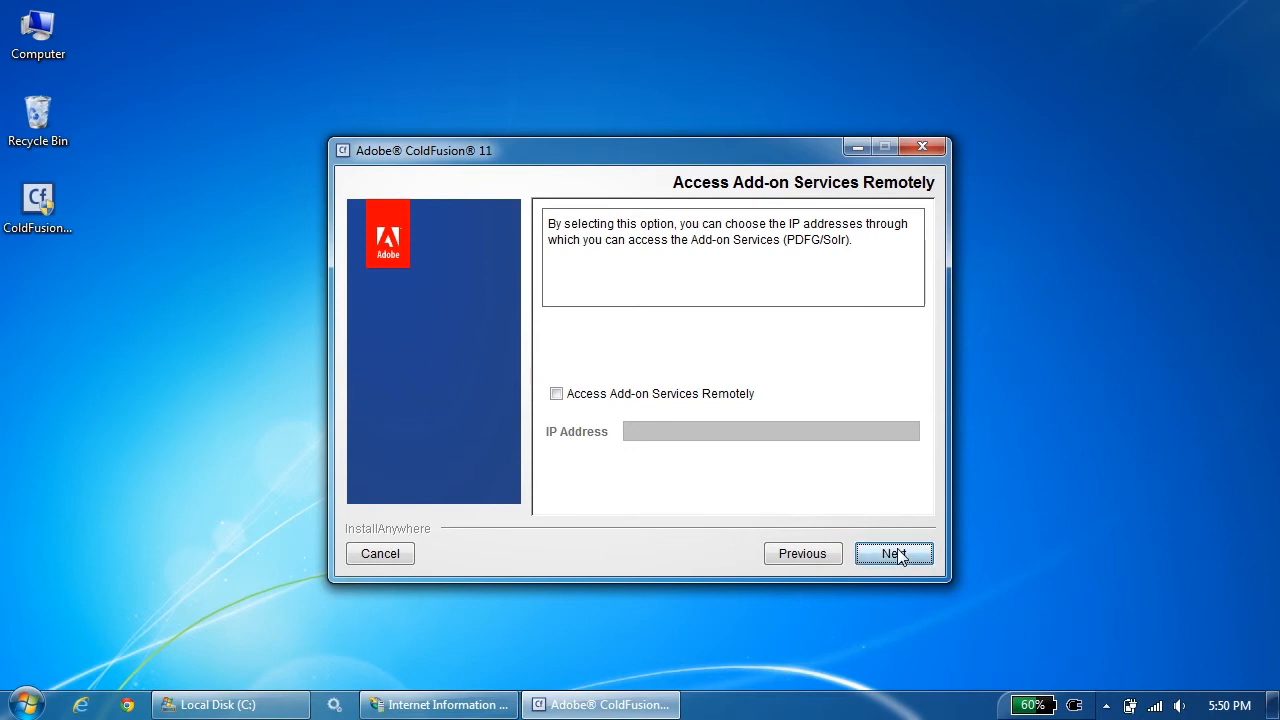
click(892, 552)
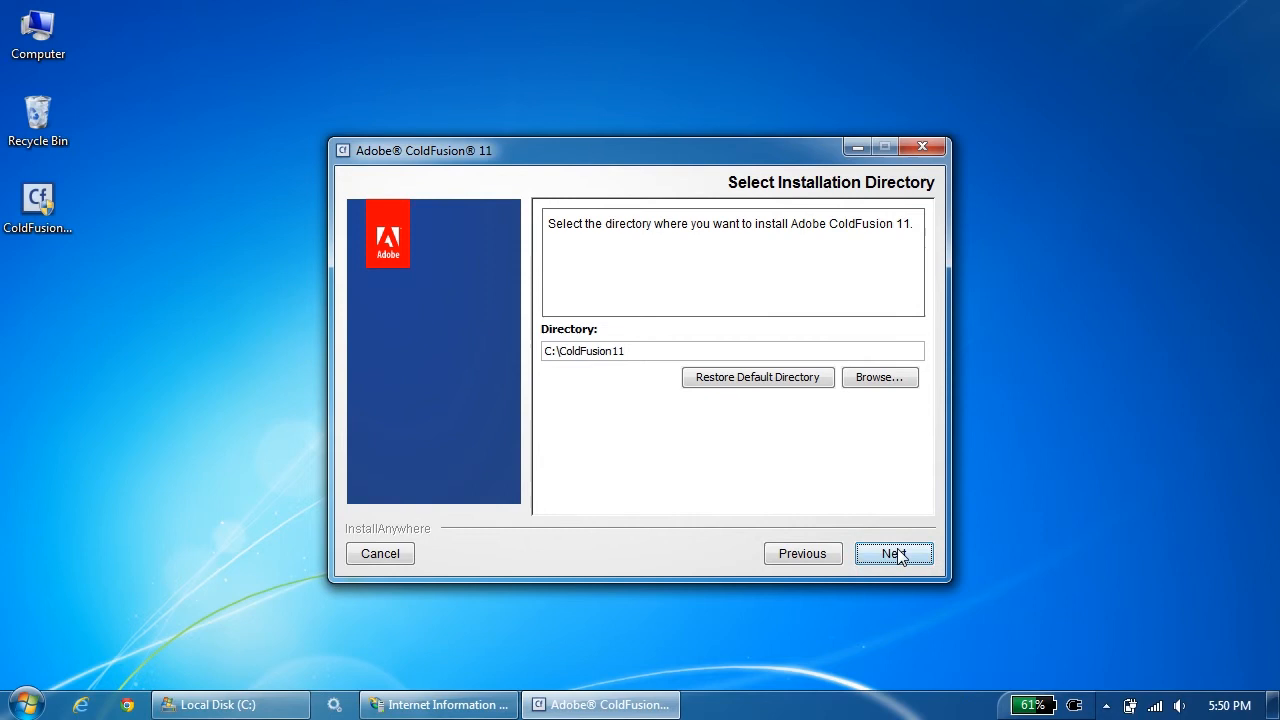
Accept C:\ColdFusion11 as the installation directory.
click(892, 552)
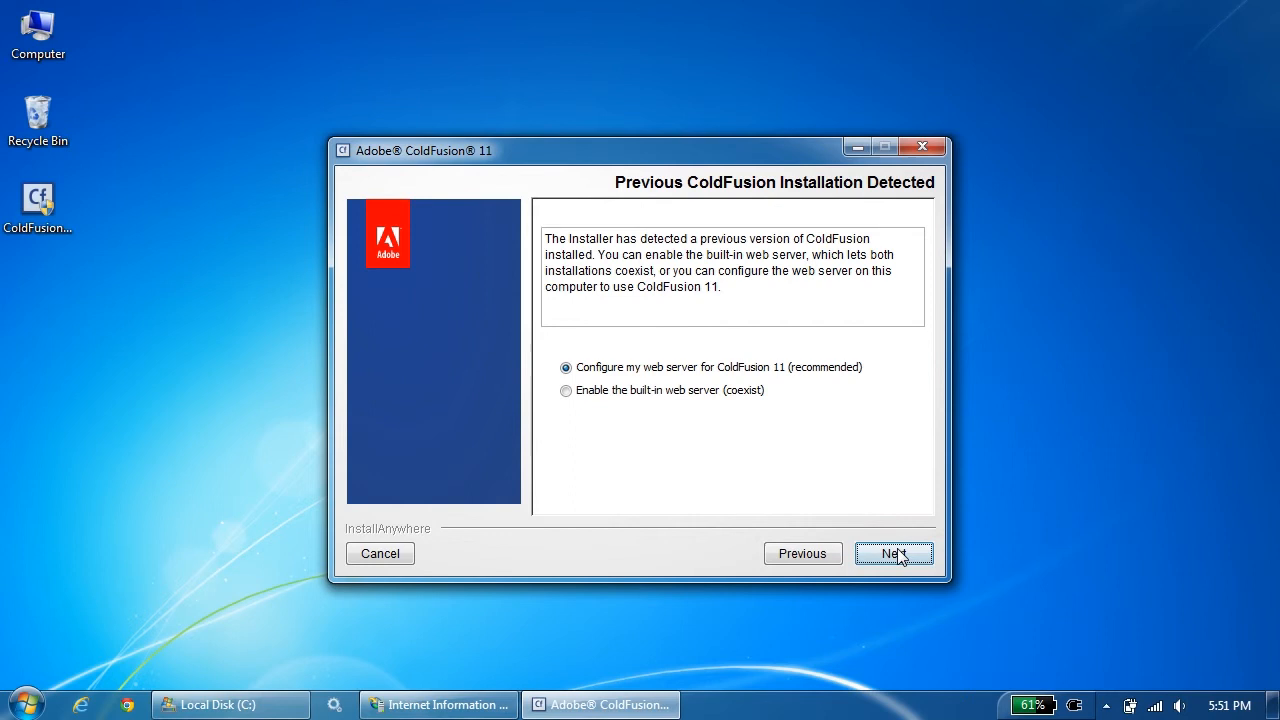
Add the IIS Default Website as the web server to configure for ColdFusion 11.
click(892, 552)
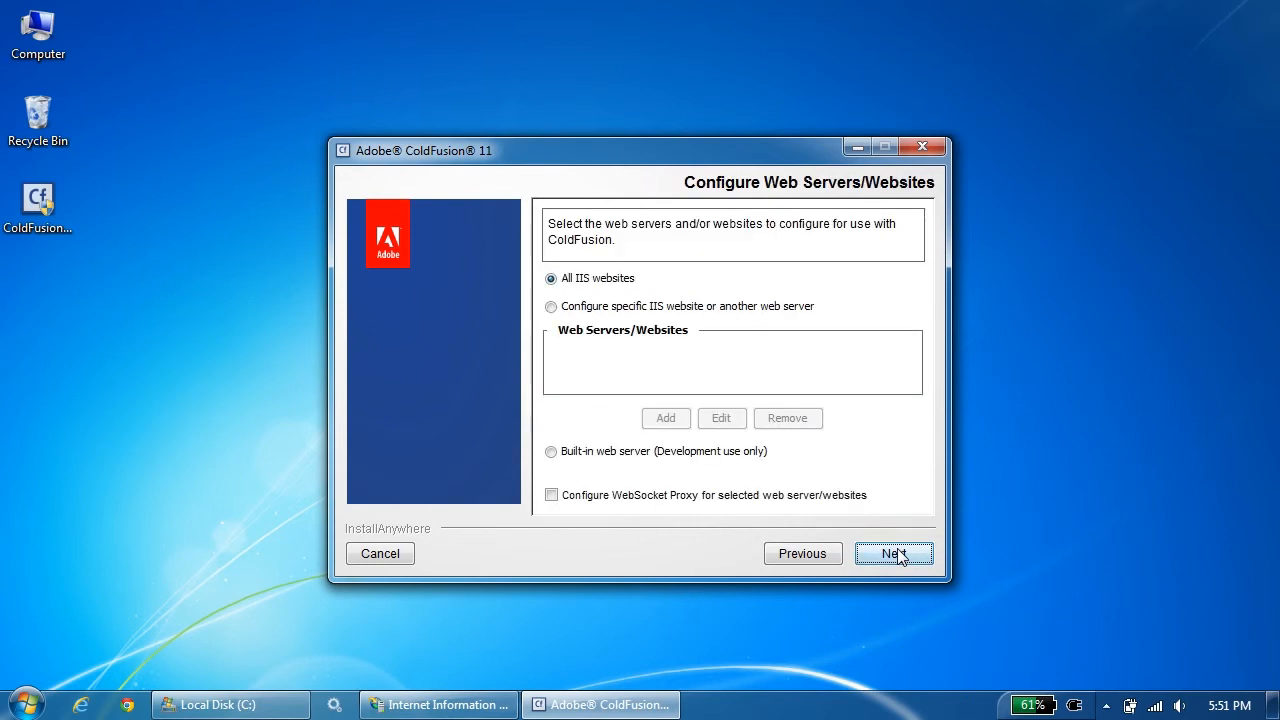
mouse_move(728, 330)
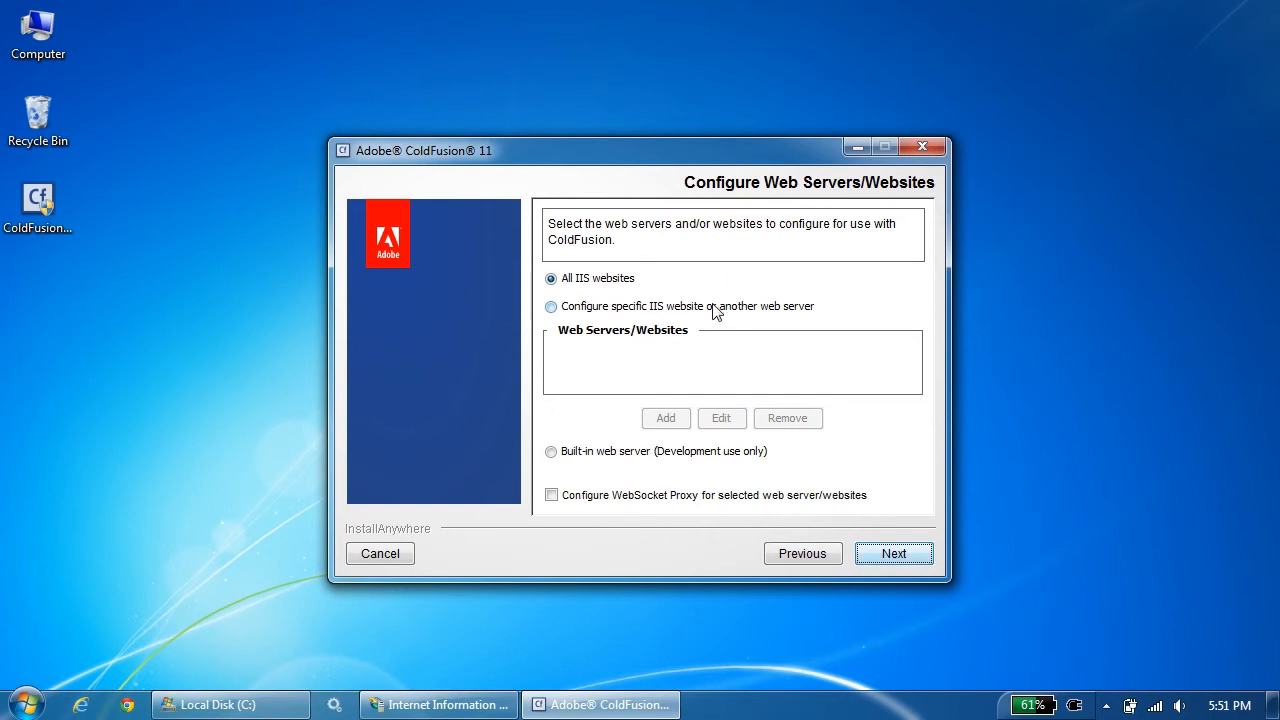
click(552, 306)
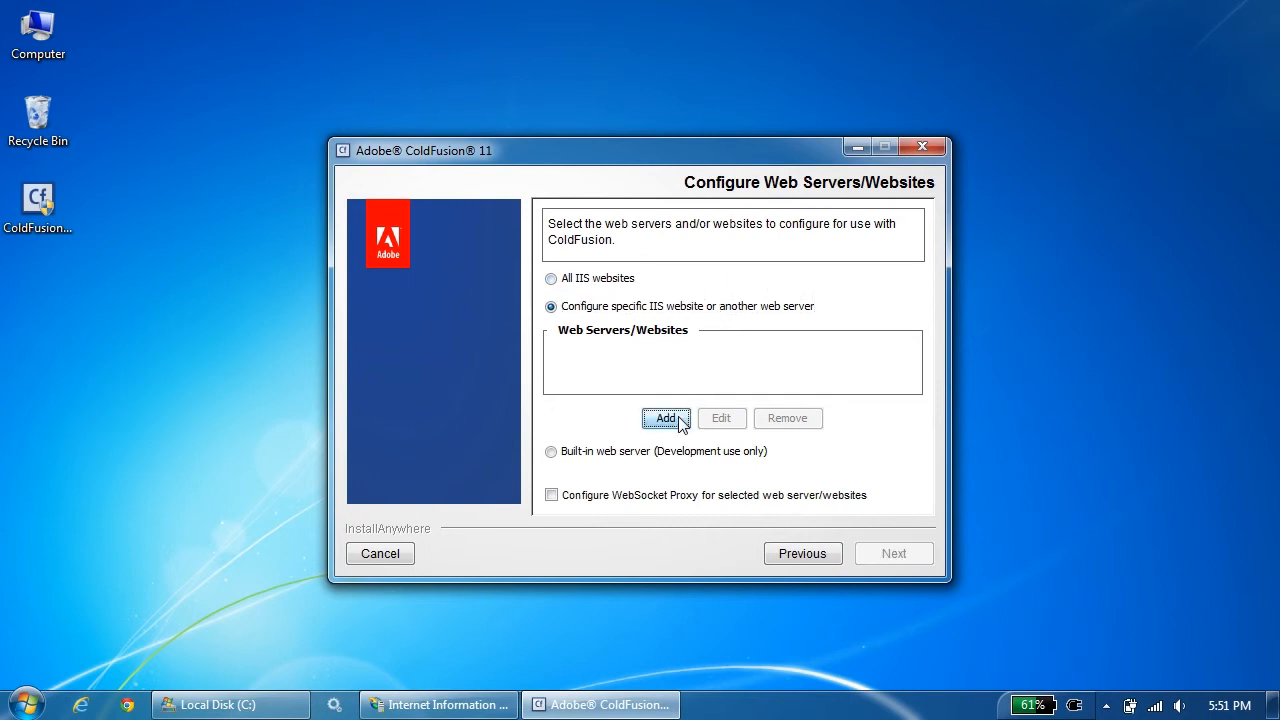
click(666, 418)
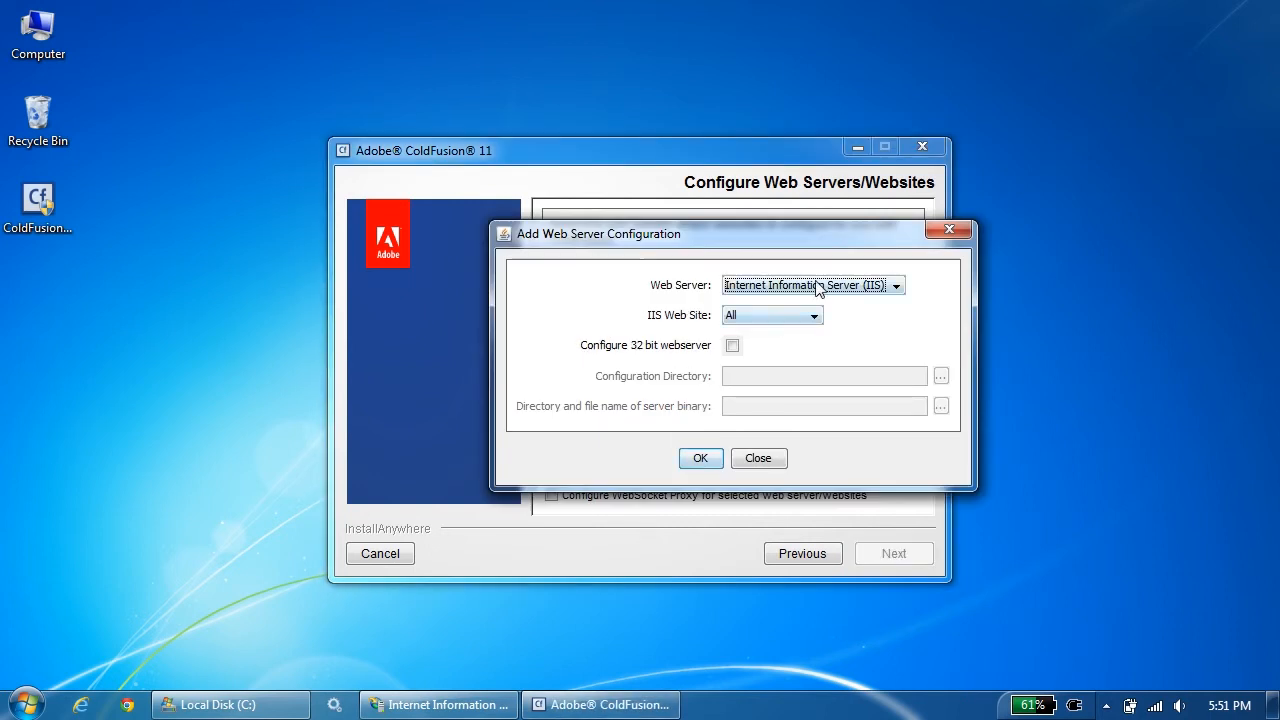
click(770, 316)
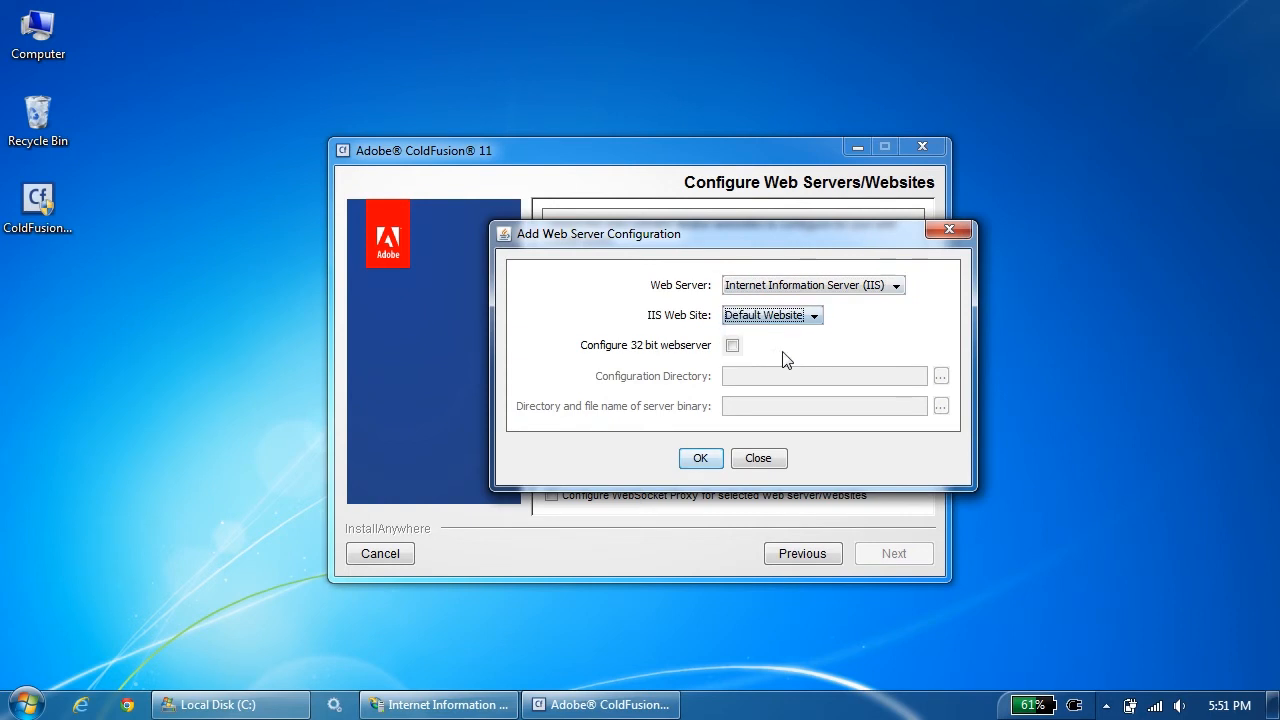
click(700, 458)
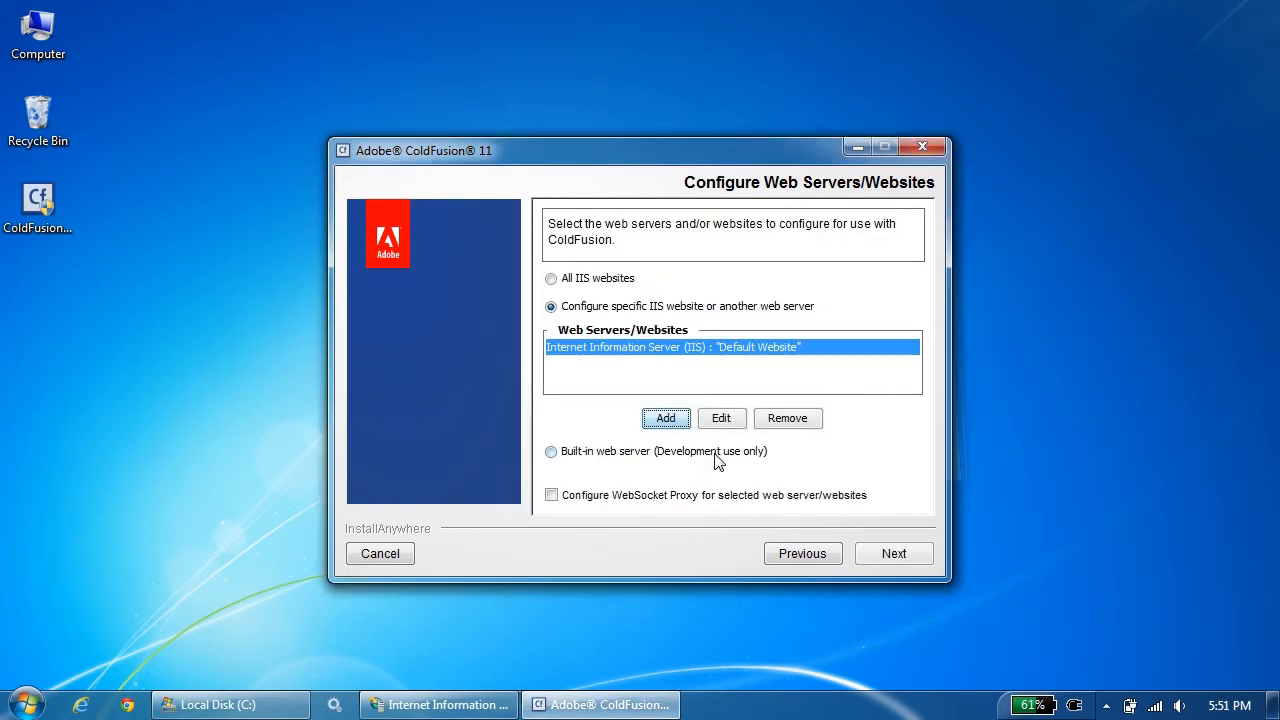
click(892, 552)
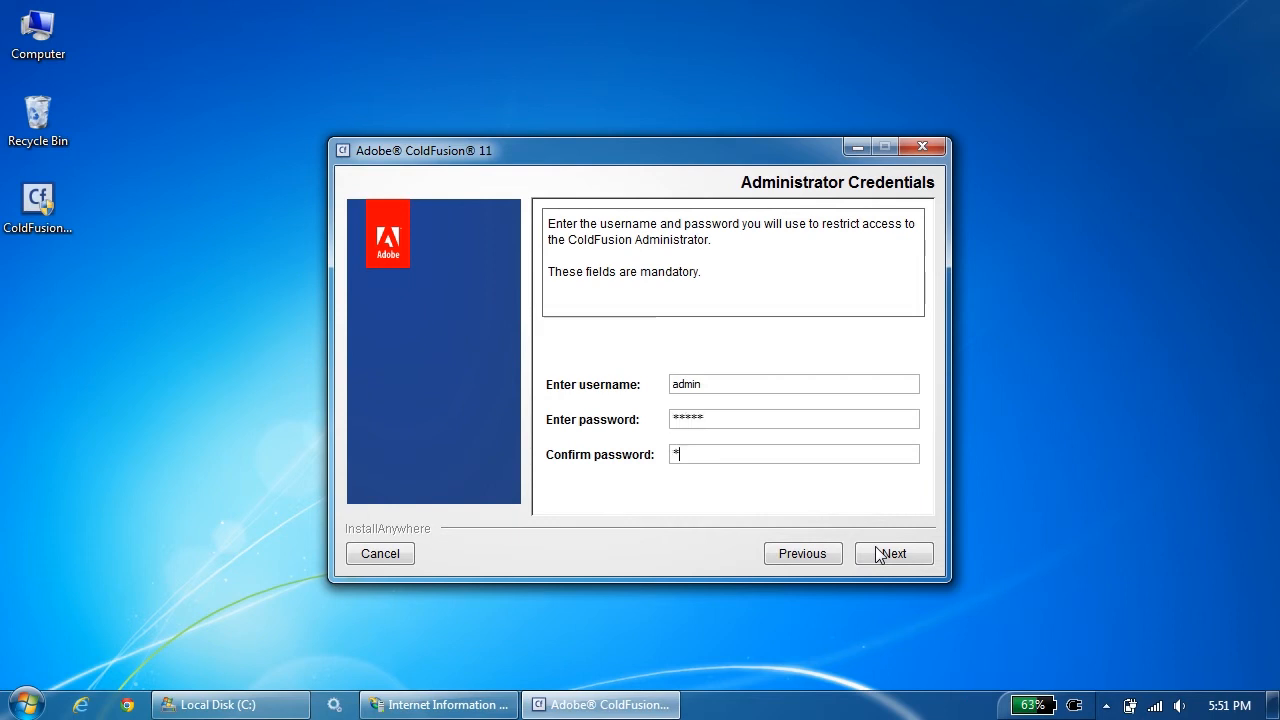
Set the admin password, replacing it with a stronger one after the Password Strength warning.
text(****)
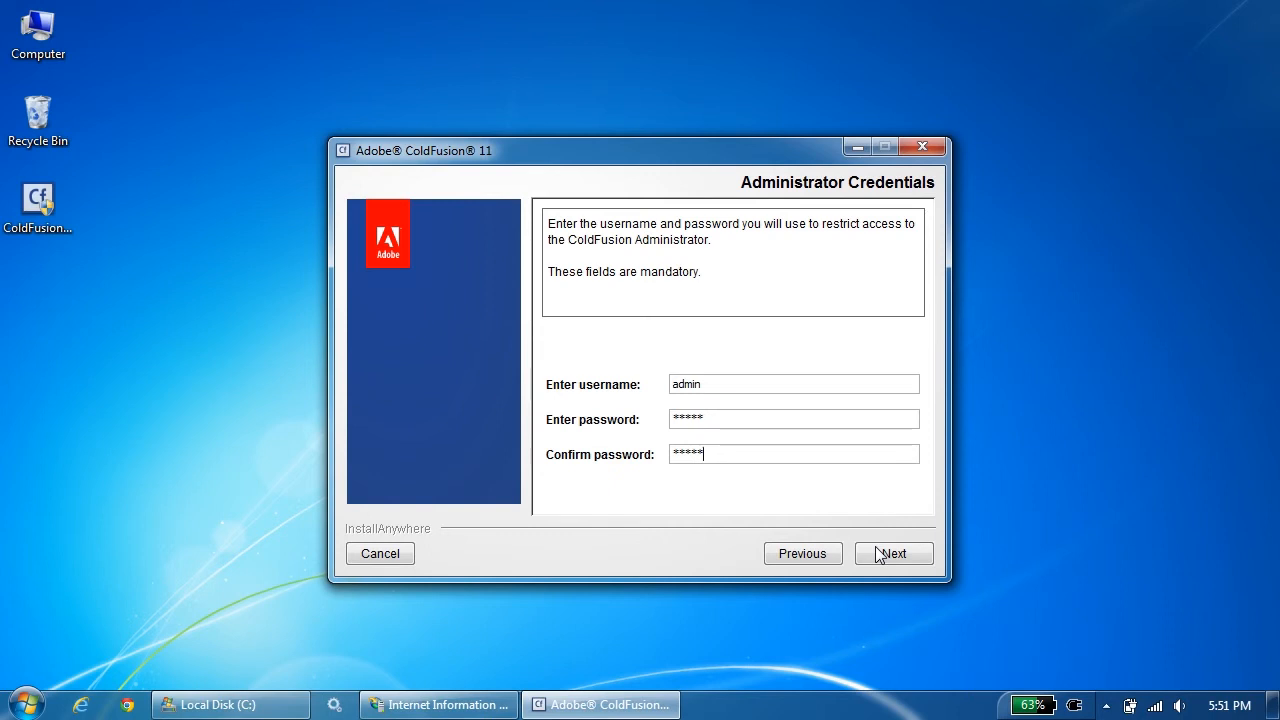
click(892, 552)
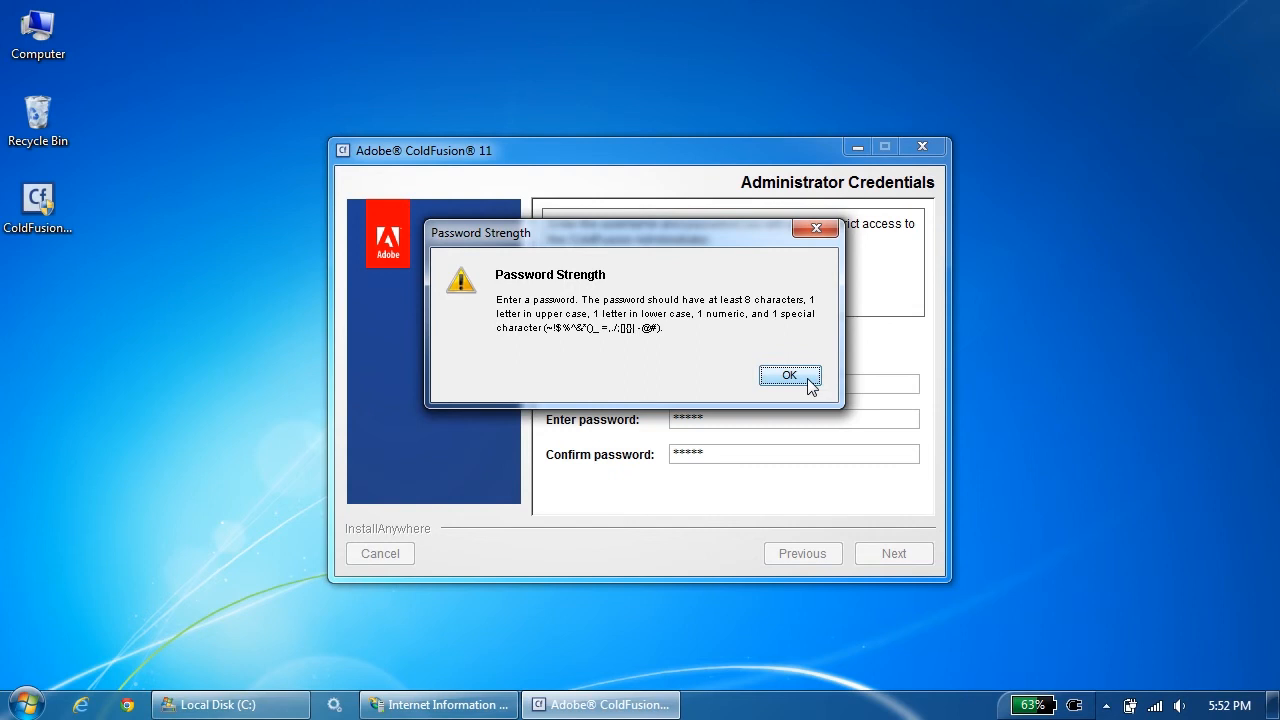
click(790, 376)
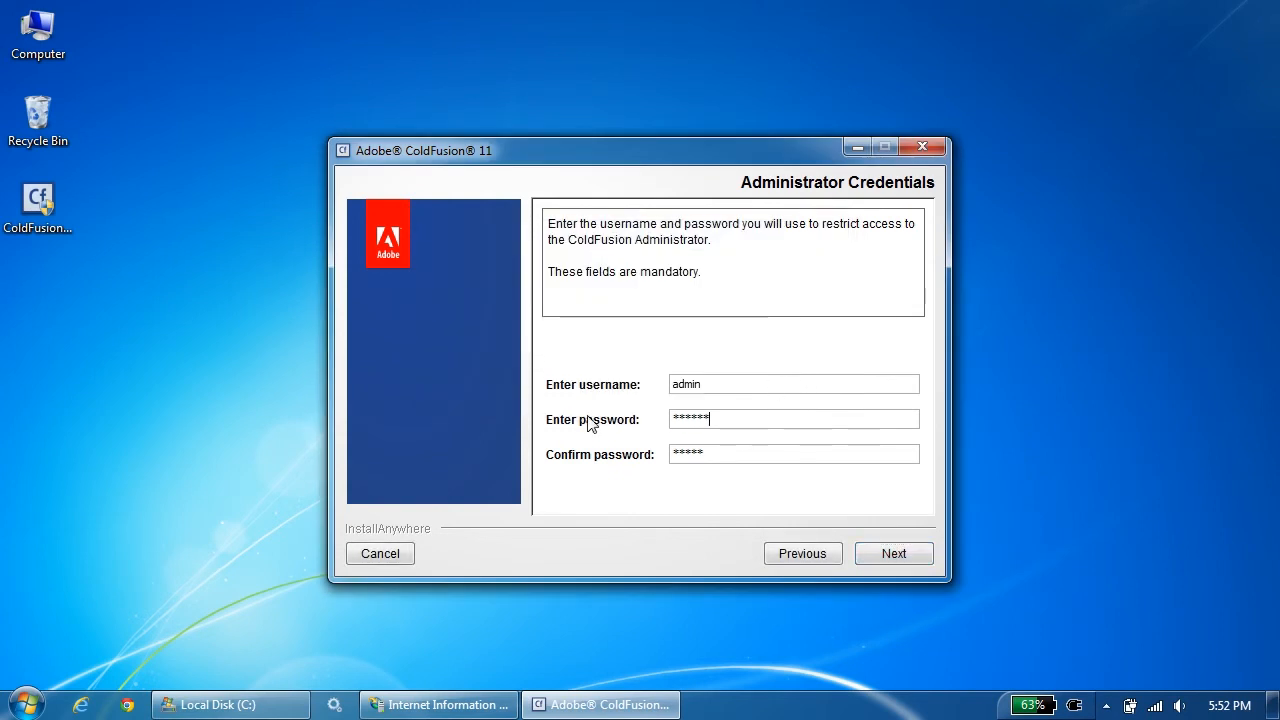
text(***)
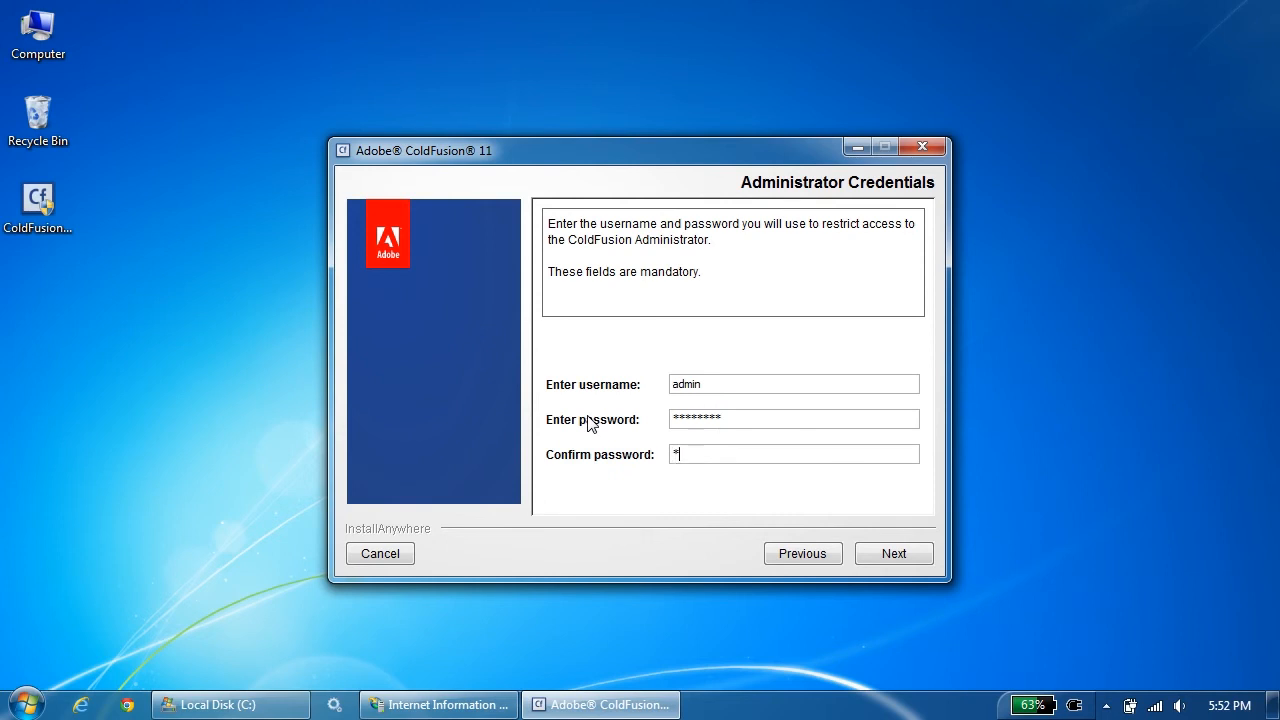
text(*******)
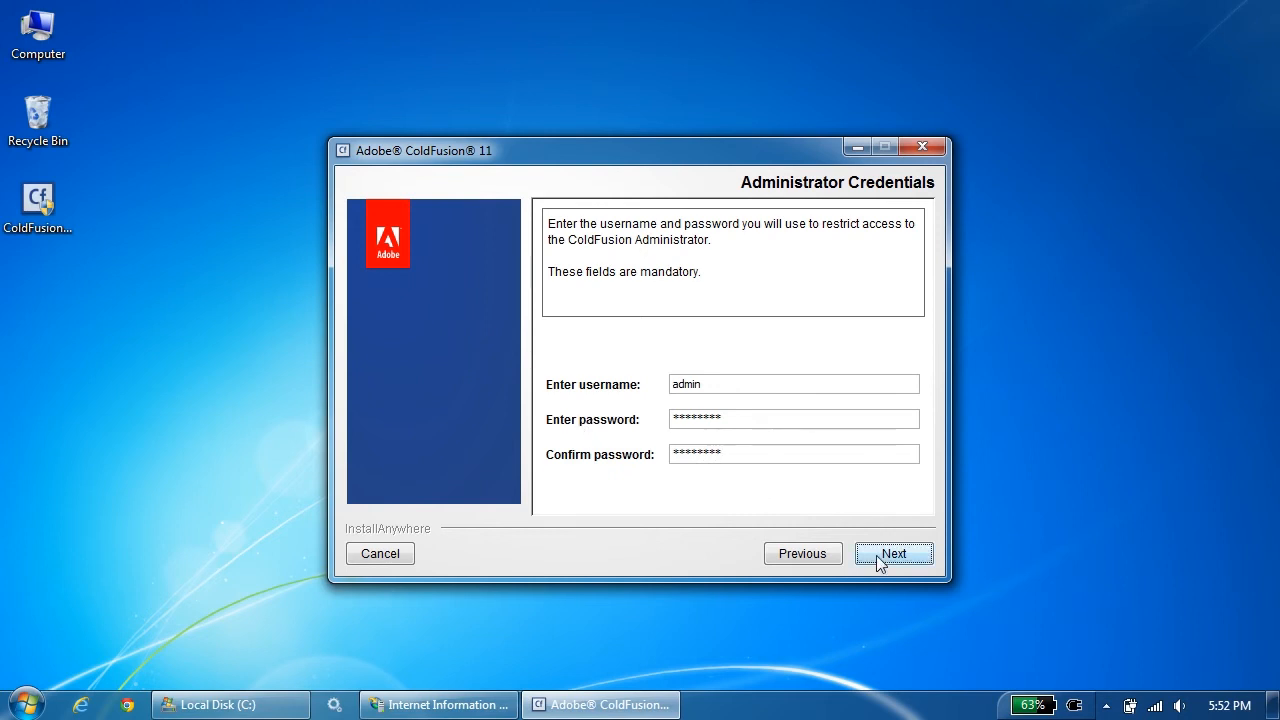
click(892, 552)
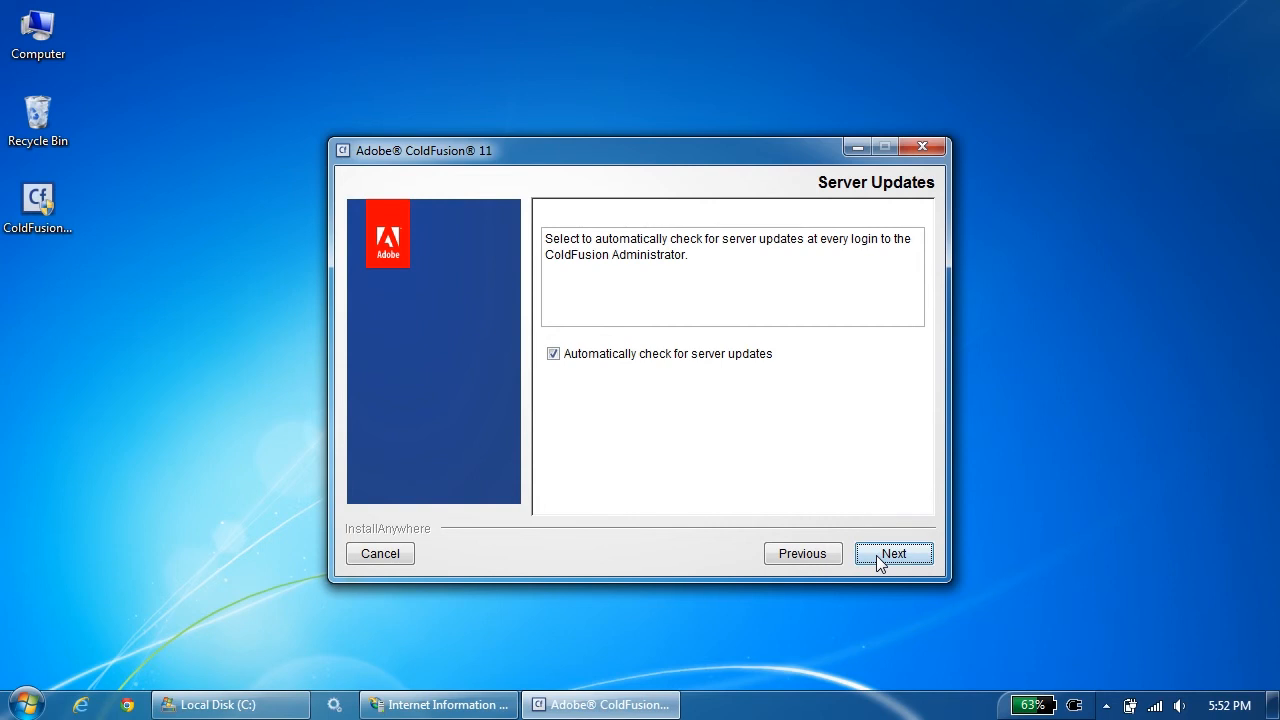
Review the pre-installation summary, install ColdFusion, and finish with the configuration wizard launching.
click(892, 552)
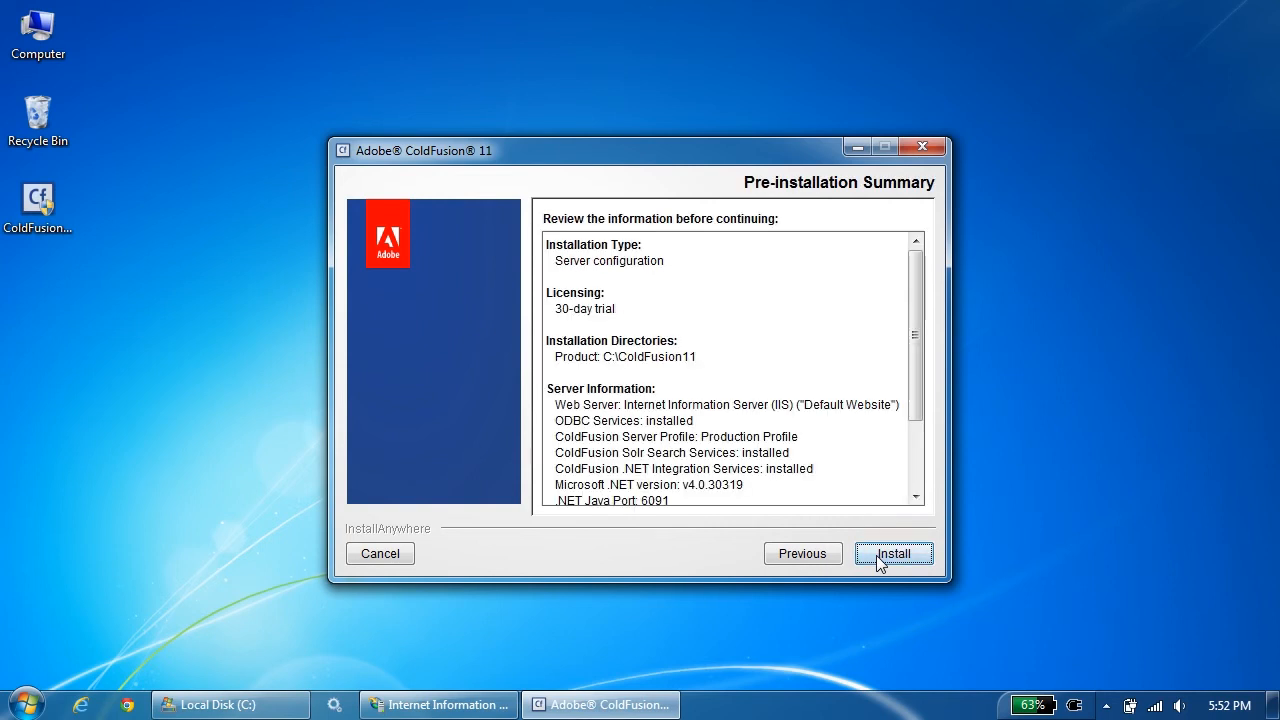
scroll(down, 3)
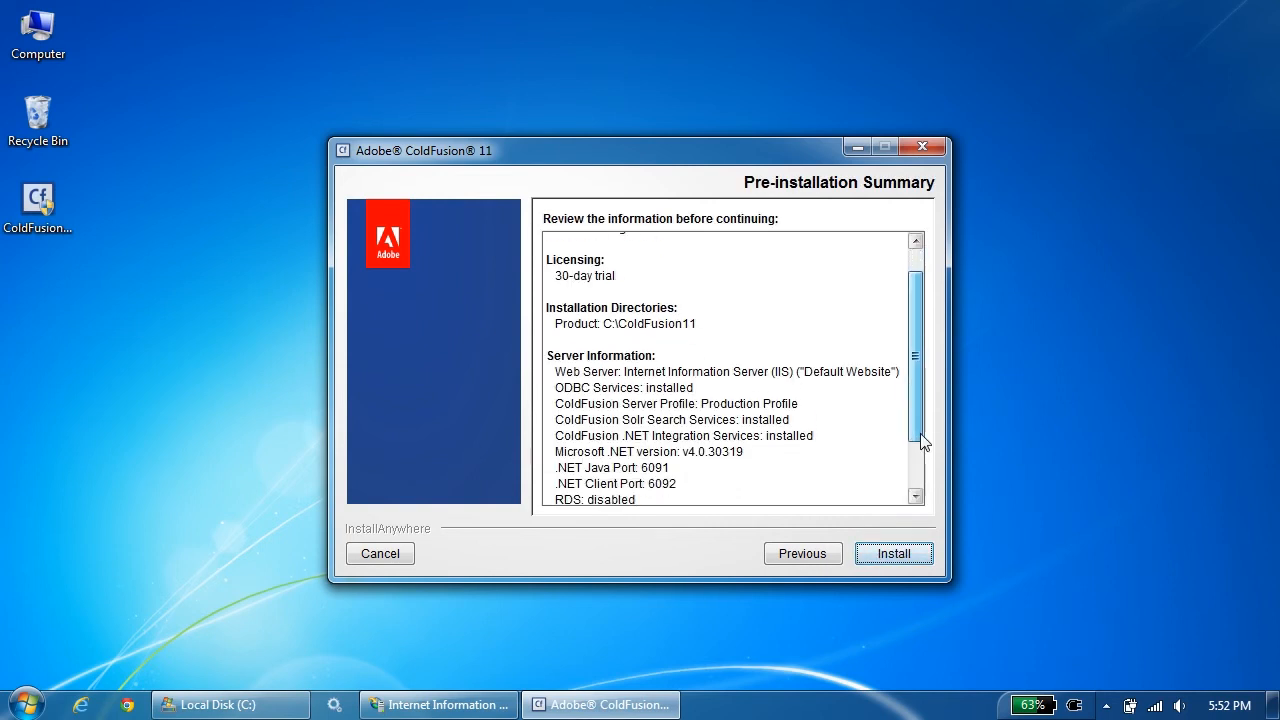
scroll(down, 3)
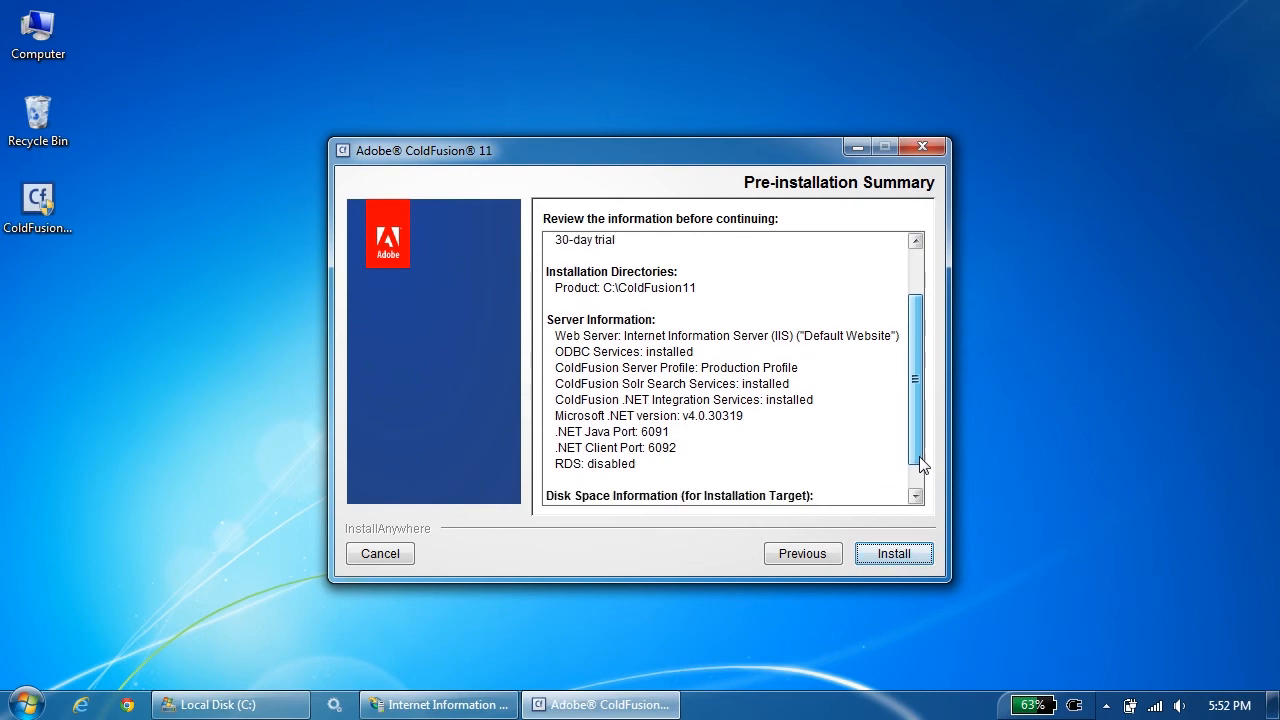
scroll(down, 3)
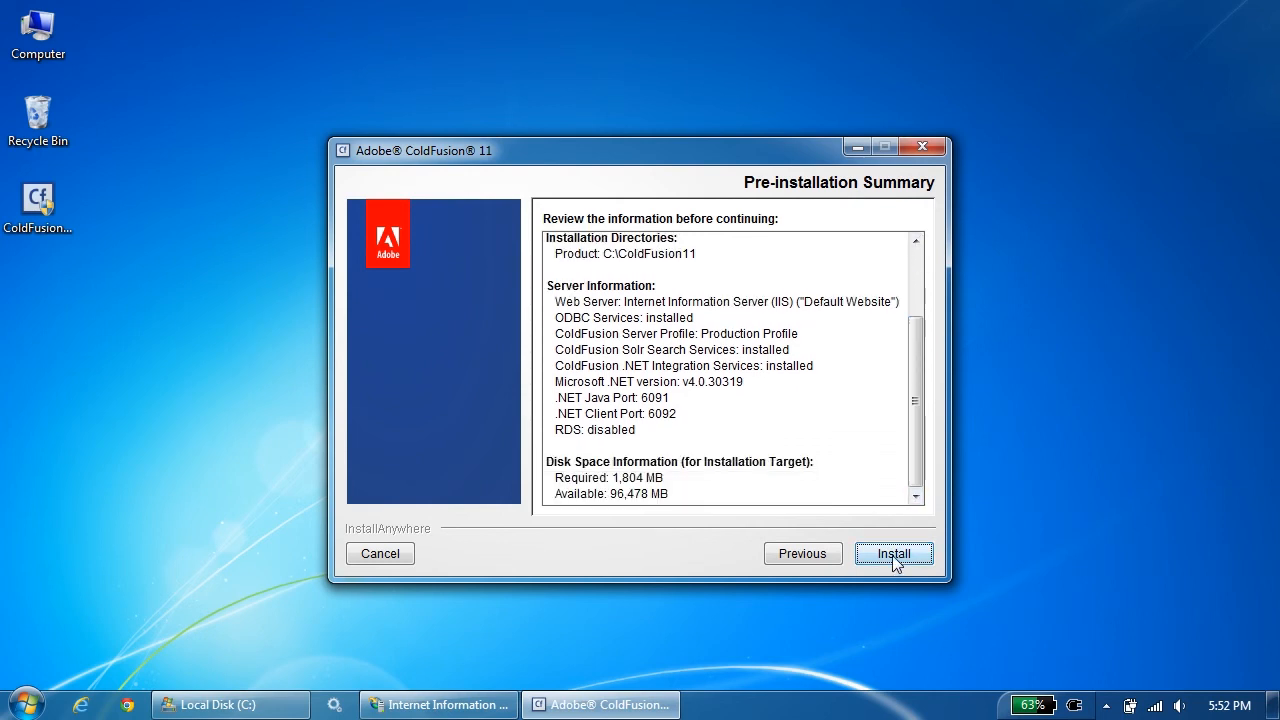
click(892, 552)
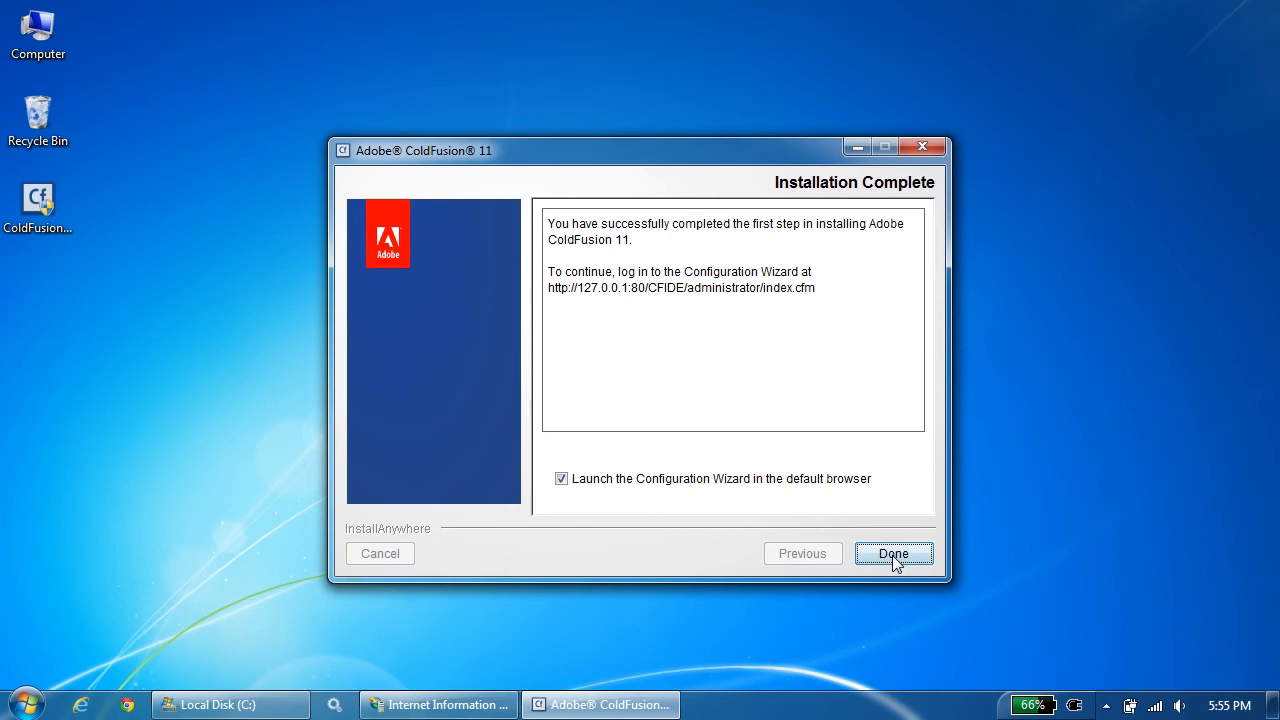
click(892, 552)
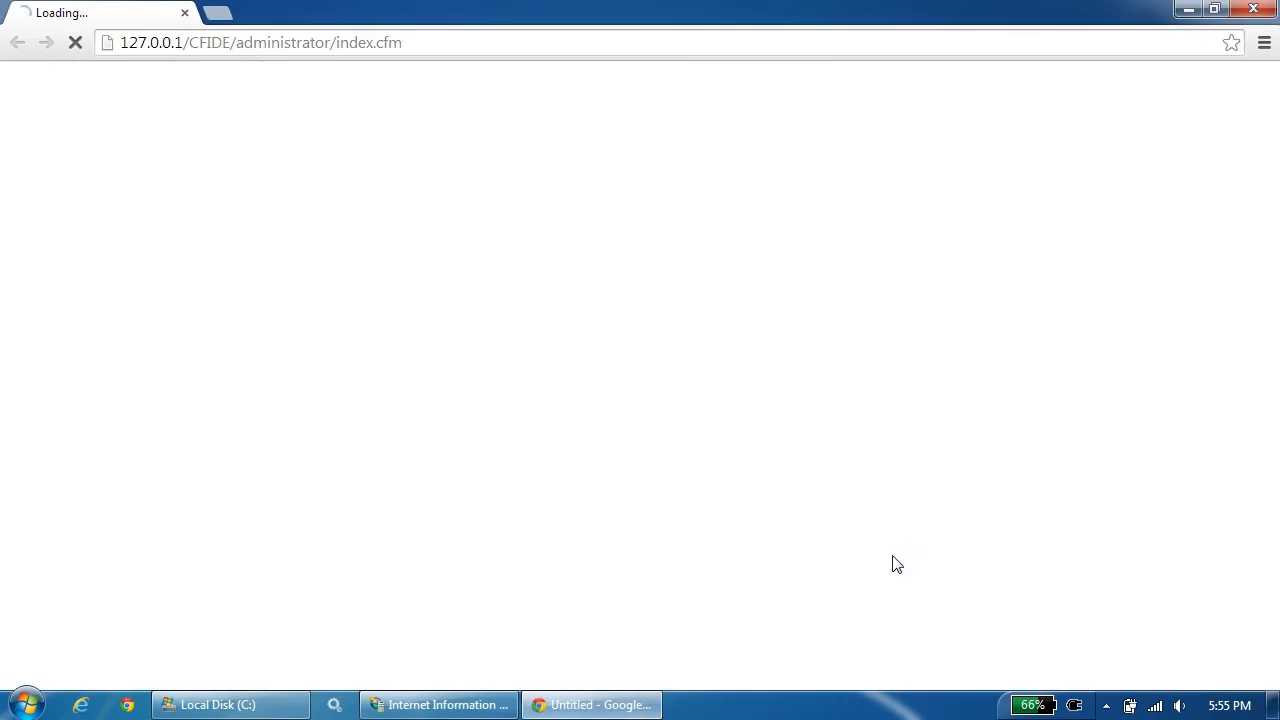
mouse_move(504, 684)
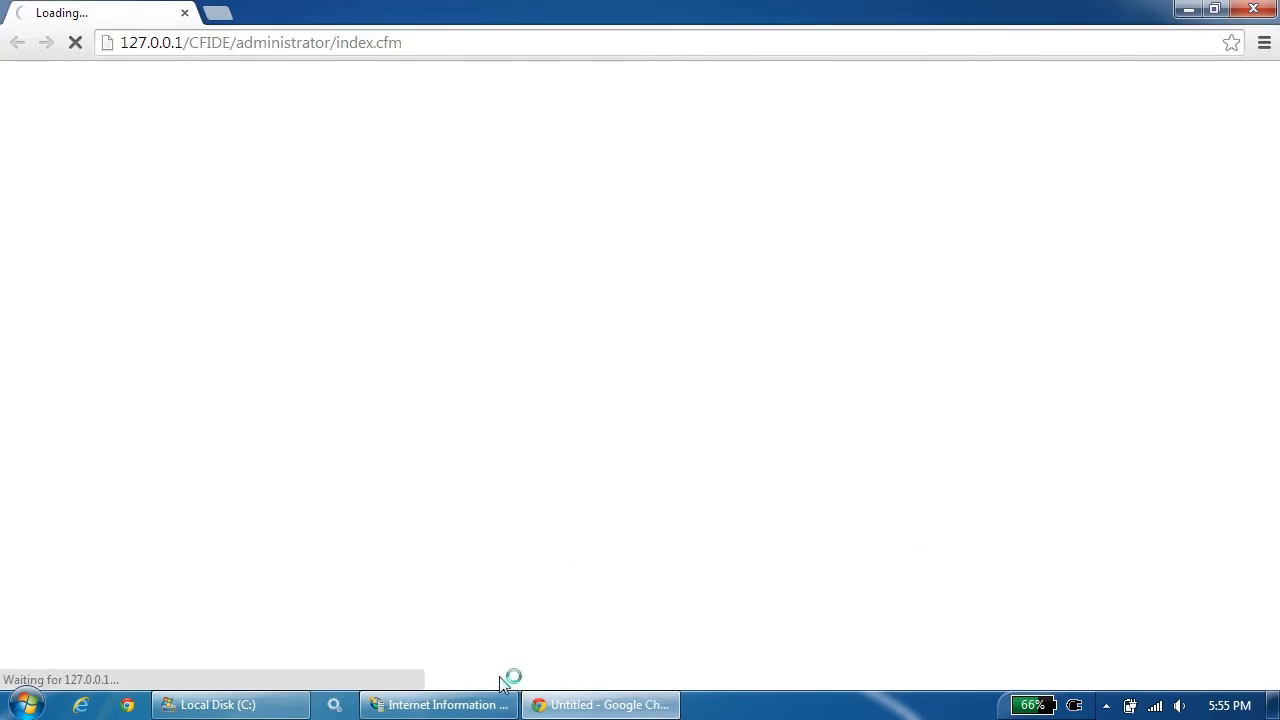
Refresh Default Website in IIS Manager to reveal CFIDE and jakarta, then return to the browser.
click(438, 704)
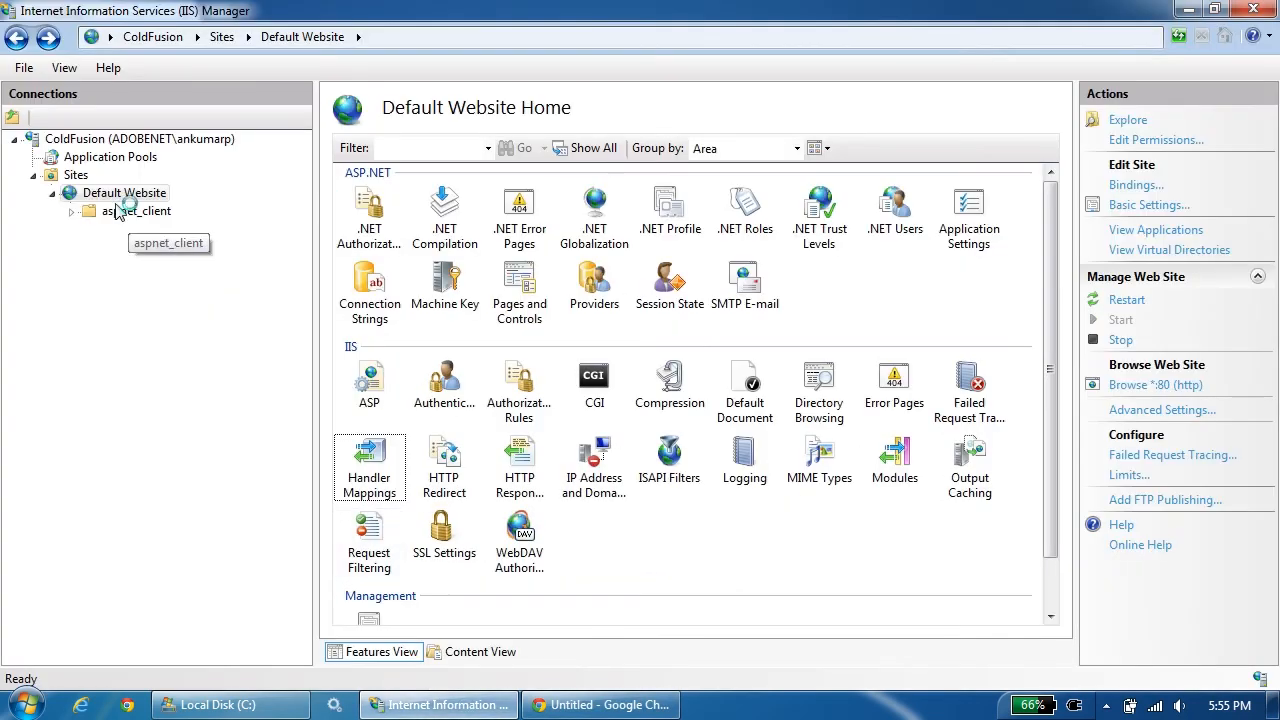
right_click(126, 192)
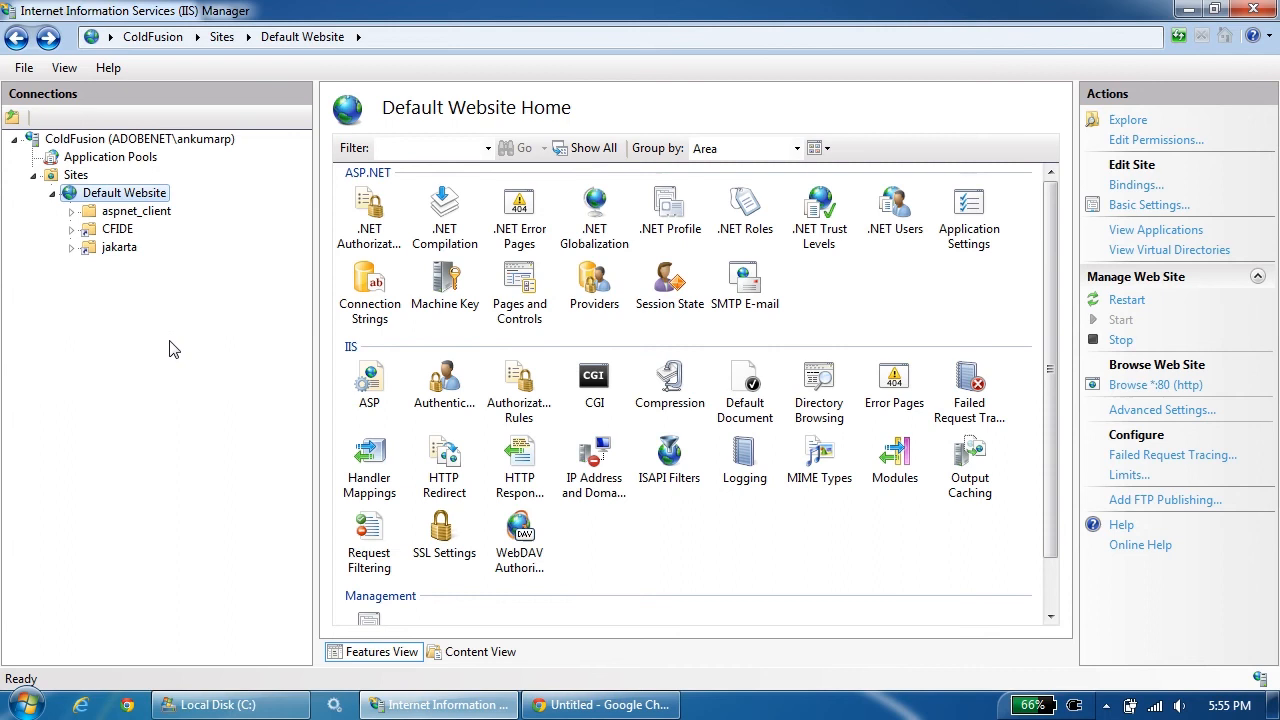
mouse_move(120, 248)
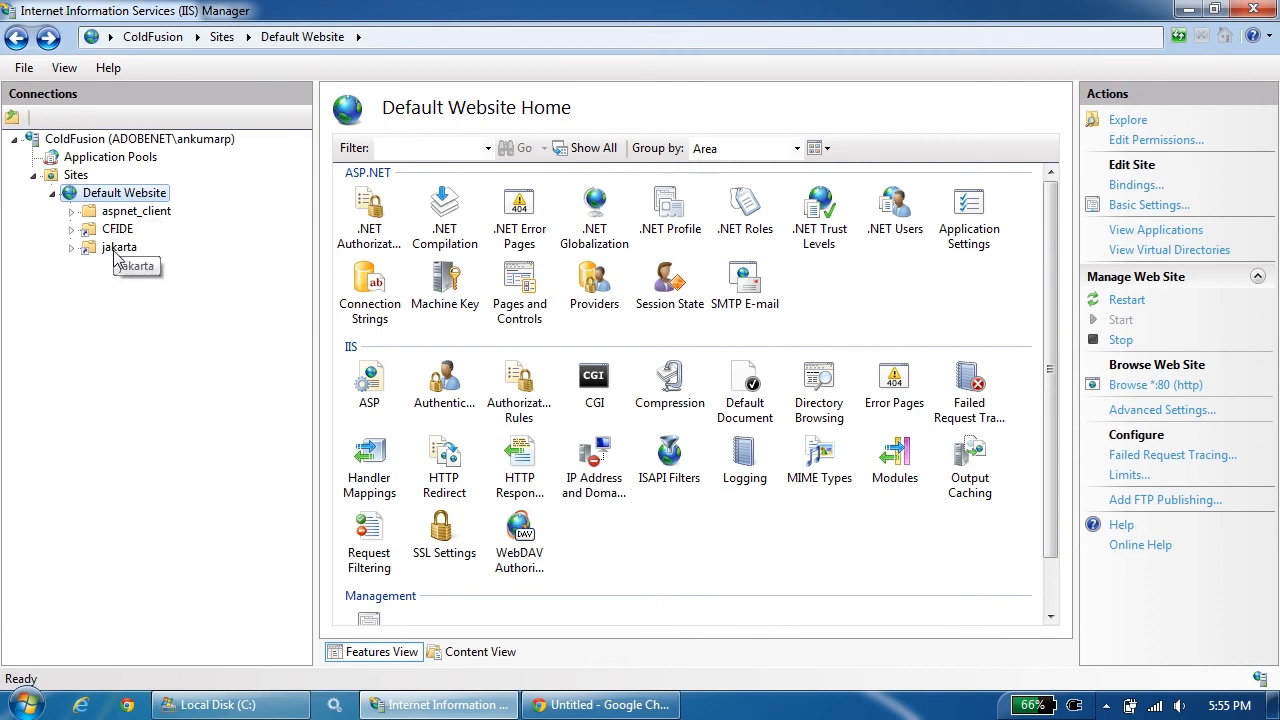
mouse_move(368, 460)
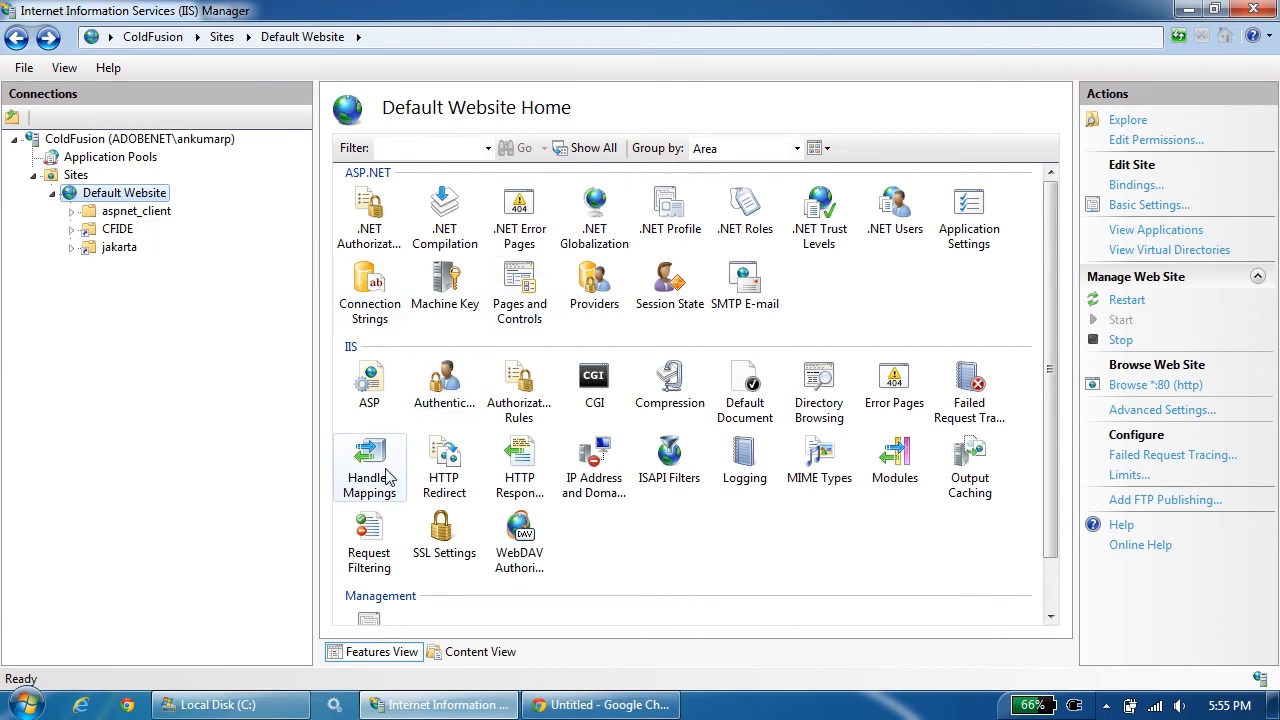
double_click(368, 460)
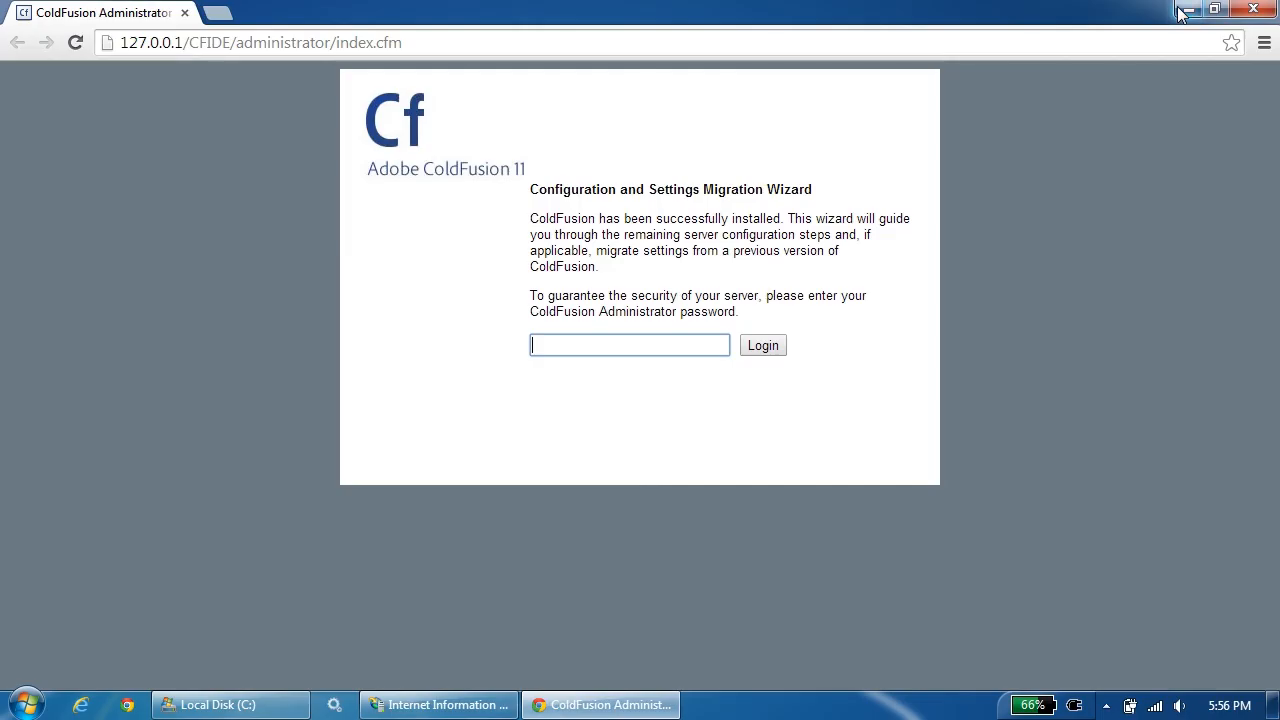
Log in as admin, skip settings migration, and complete setup to load the Administrator console.
click(762, 344)
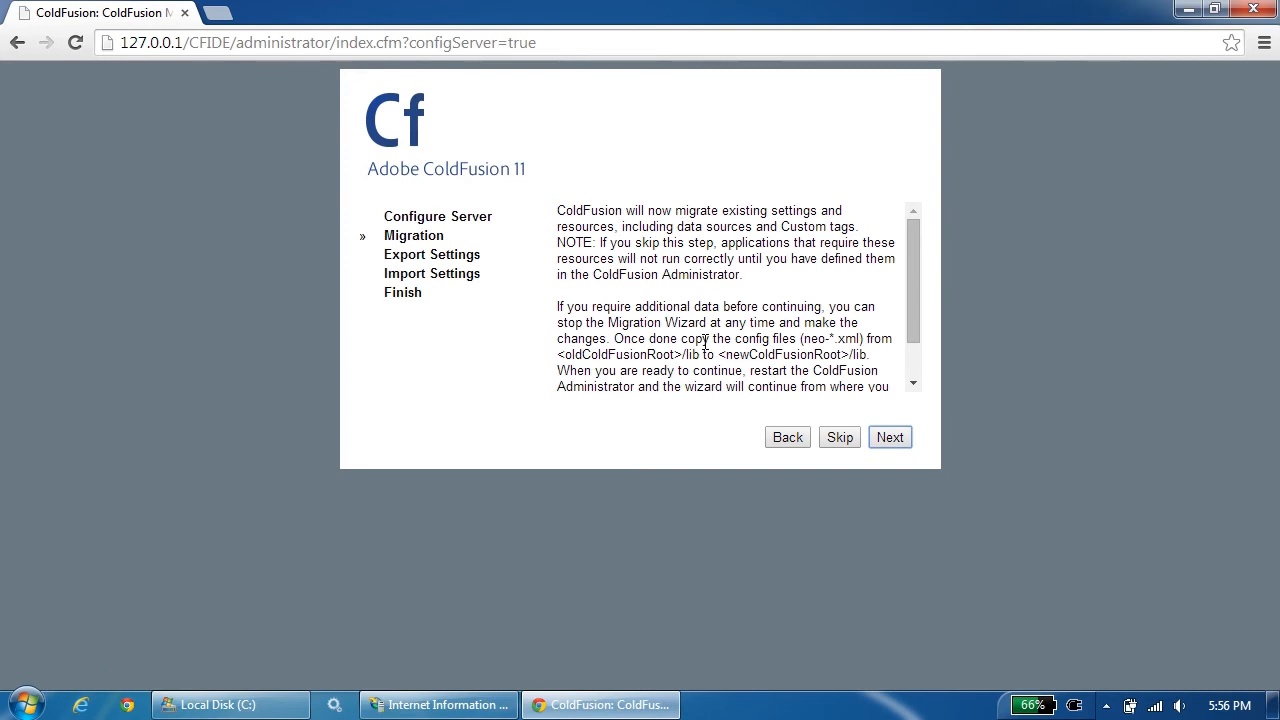
mouse_move(840, 436)
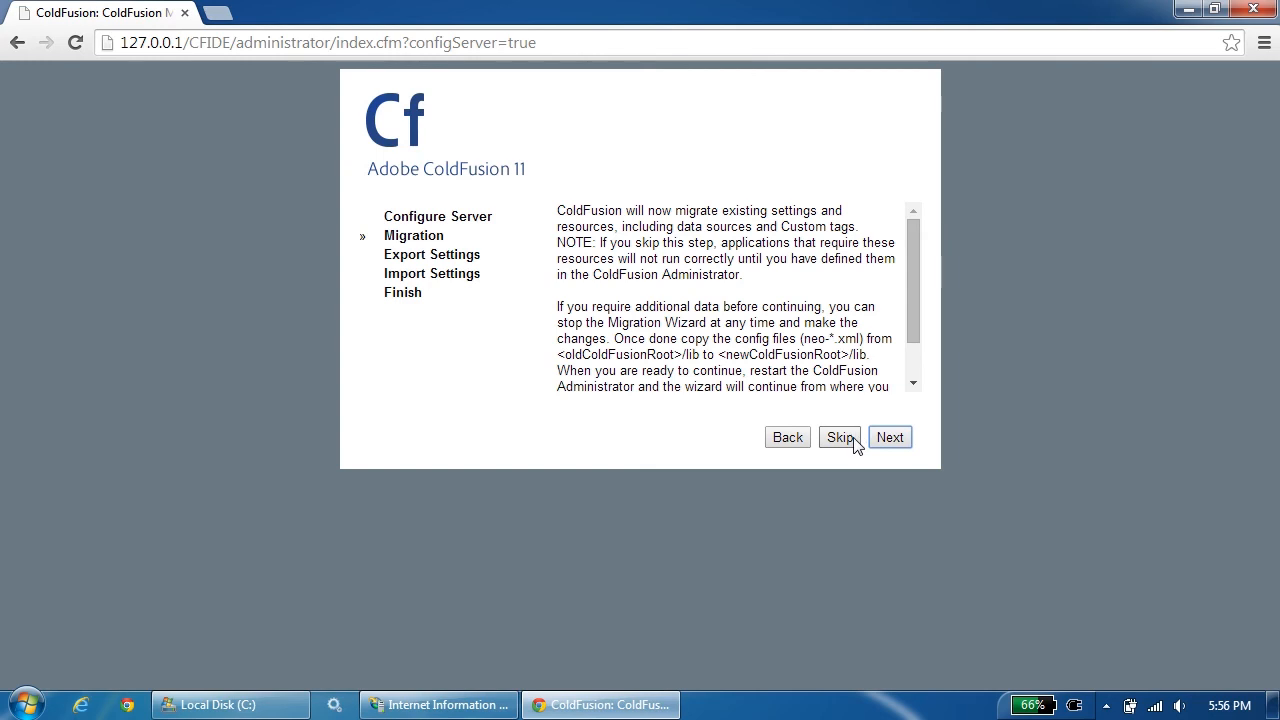
click(840, 436)
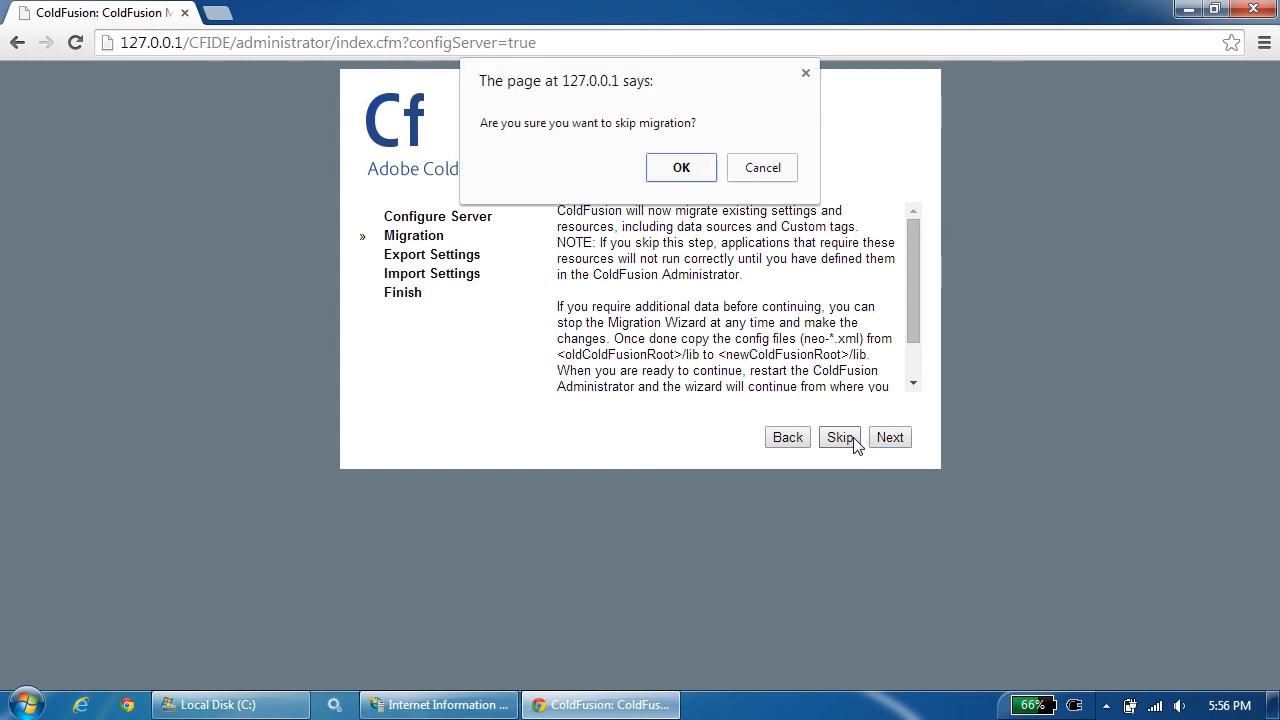
click(680, 168)
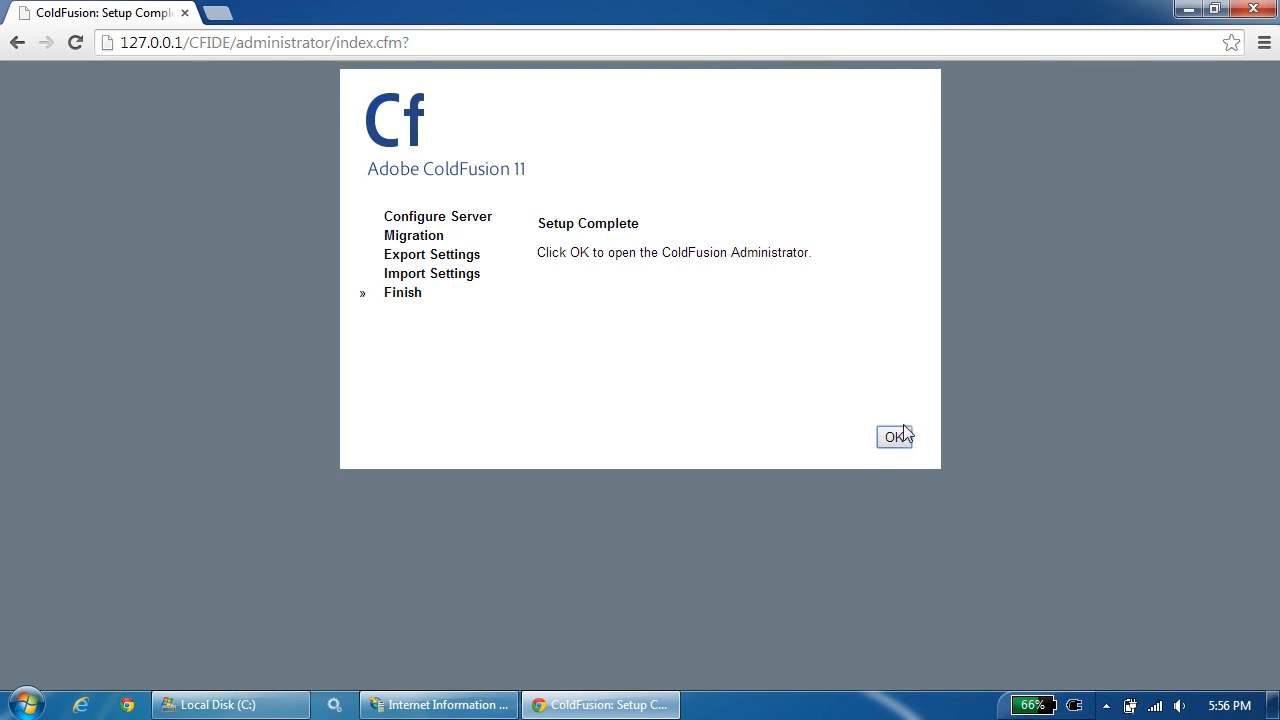
click(896, 436)
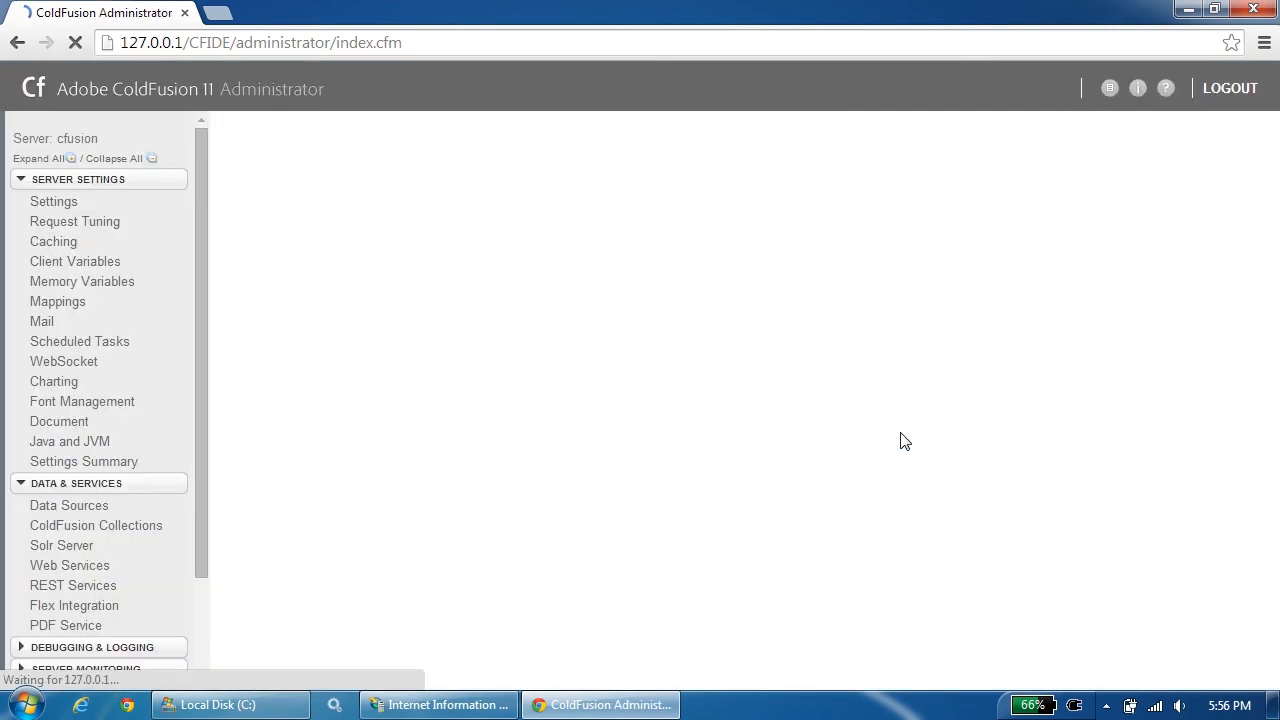
Show the Settings Summary report: ColdFusion 11.0.0 Enterprise (Trial) on Windows 7 with JVM details.
click(84, 460)
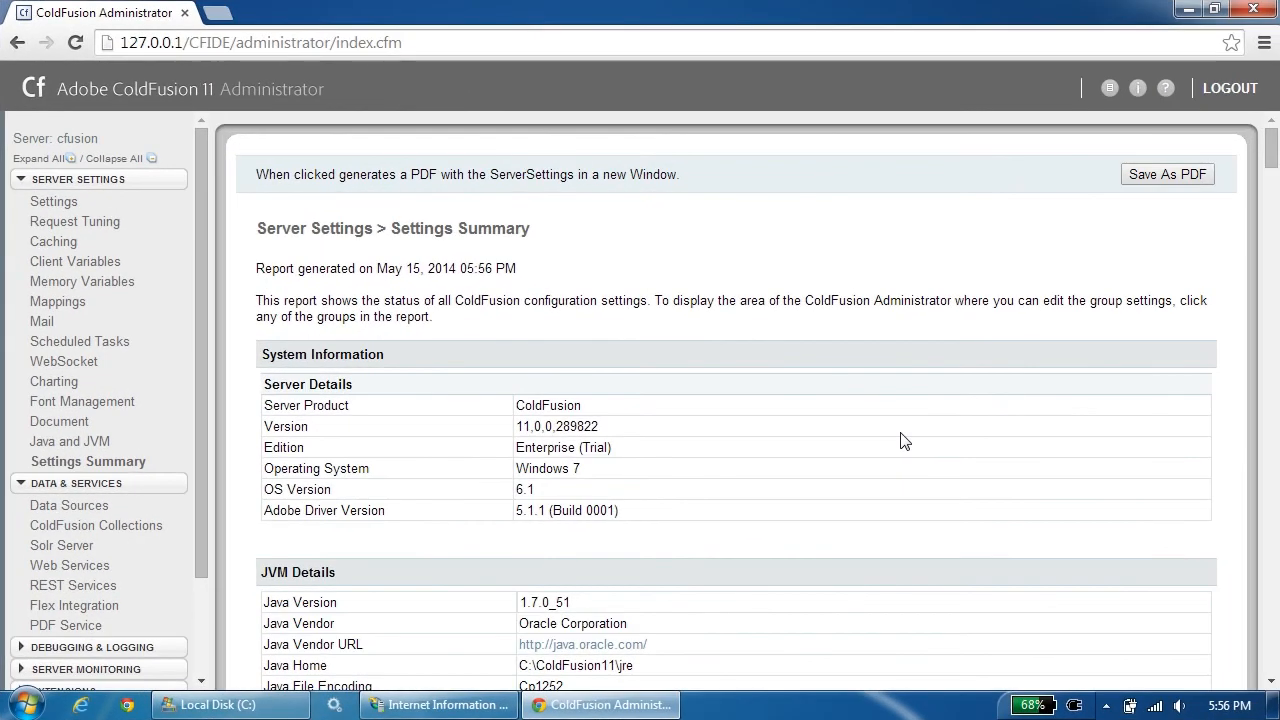
mouse_move(1174, 622)
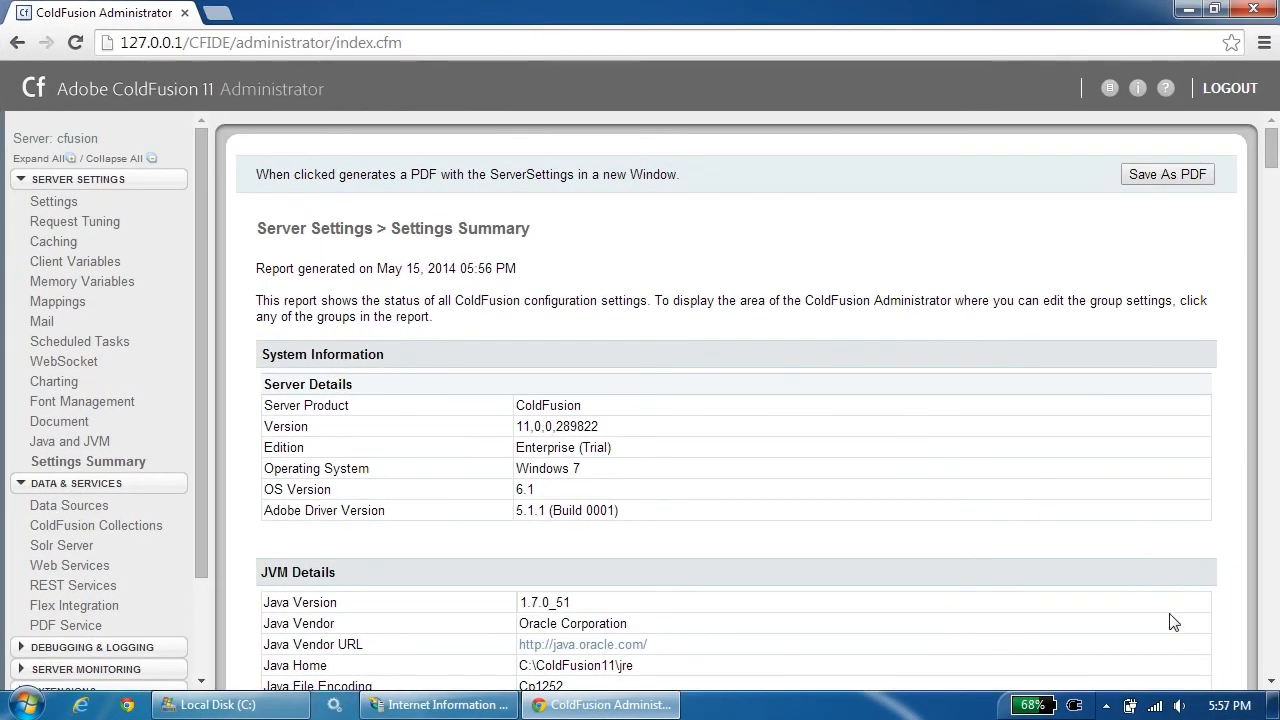